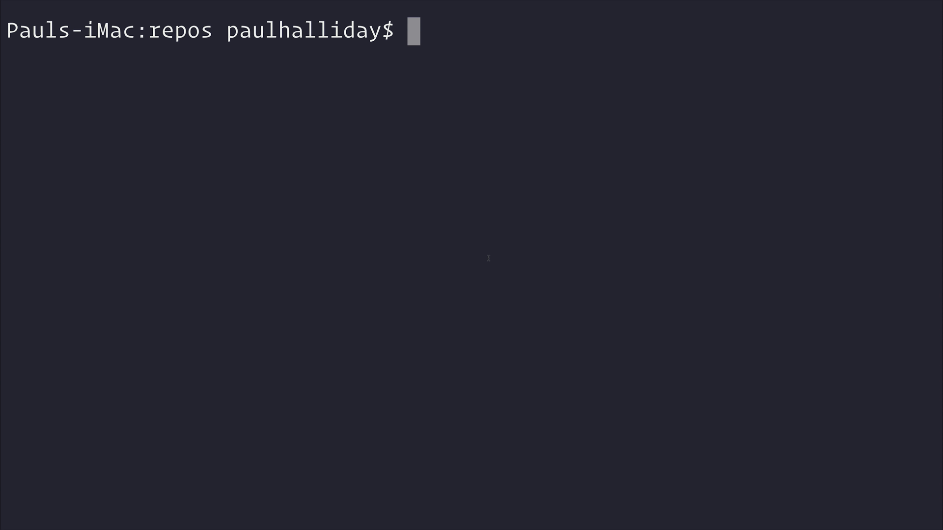
Install the NativeScript CLI globally with npm install nativescript -g
text(npm)
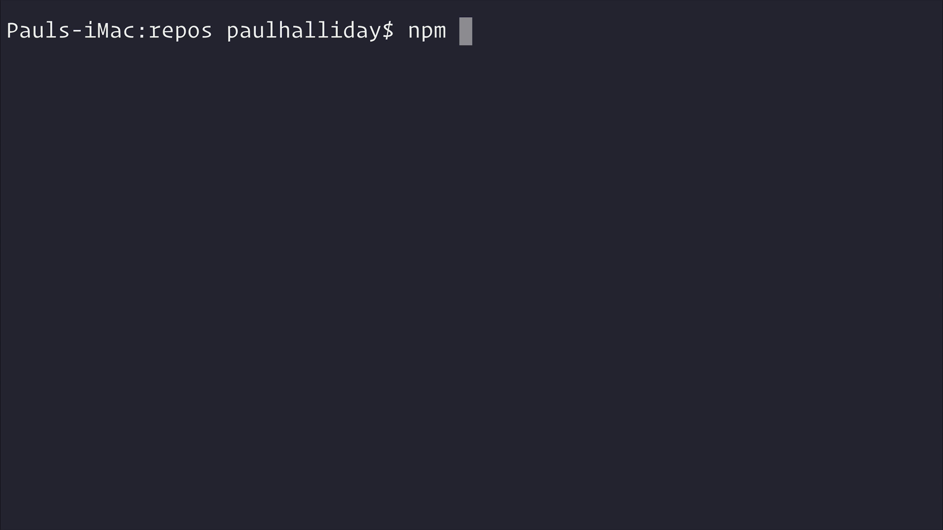
text(install)
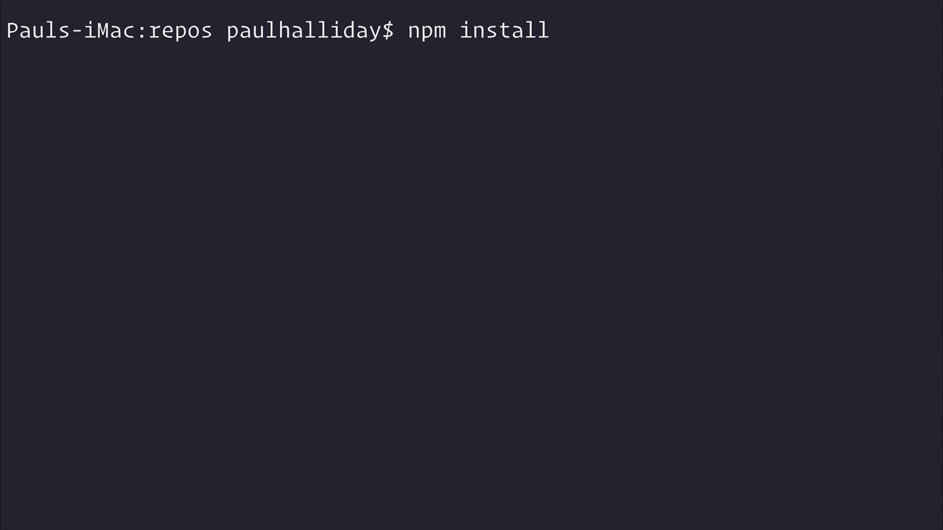
text(nativescript -g)
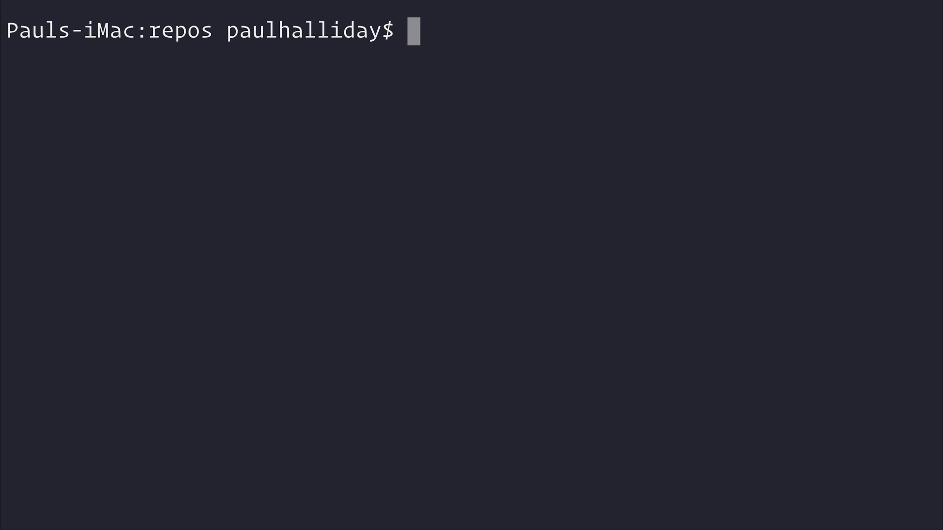
Create the VueNS project from the nativescript-vue-template with tns create
text(tns create)
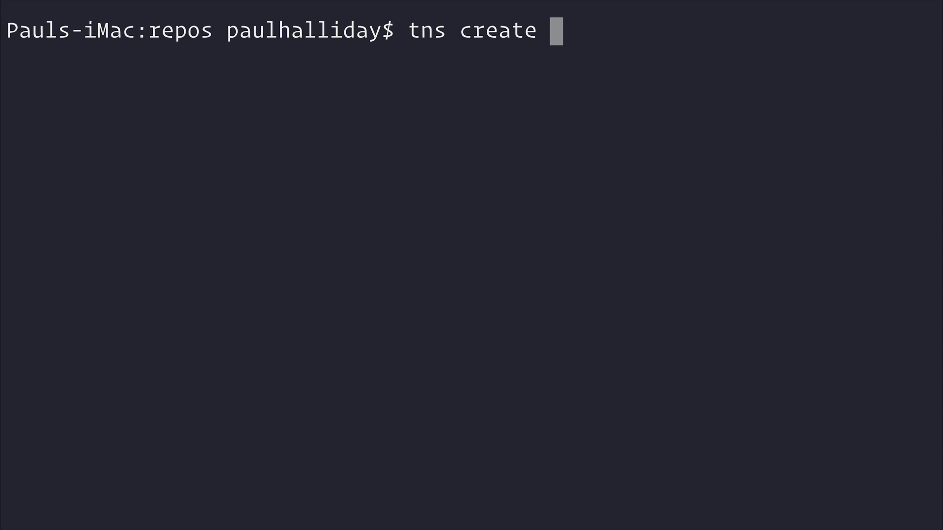
text(VueNS)
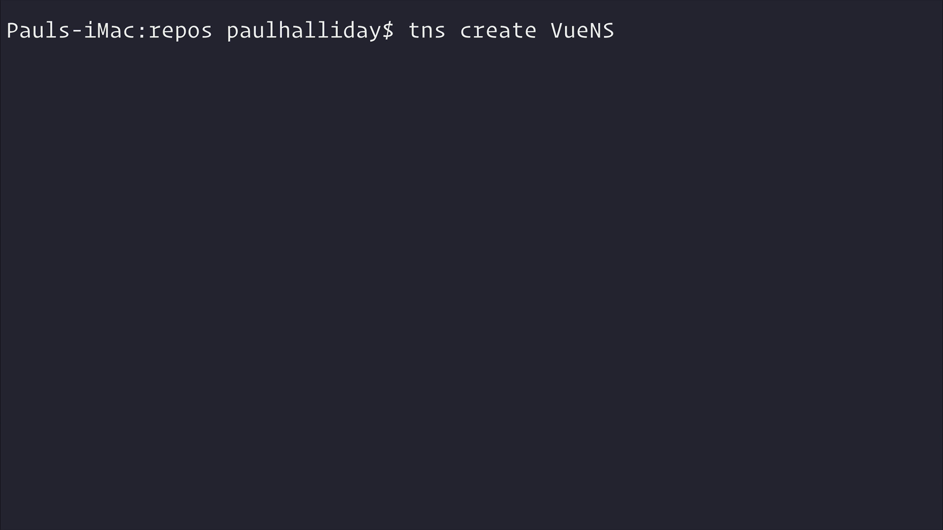
text(--template)
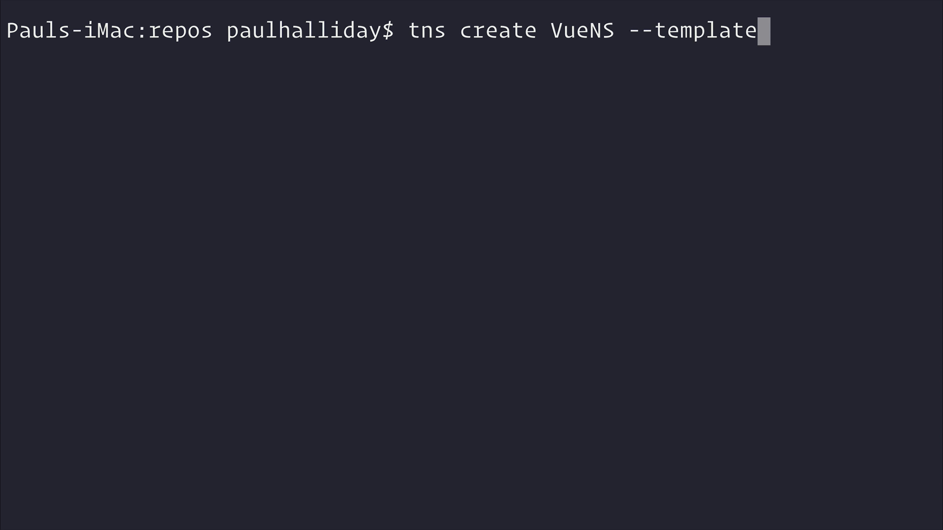
text(nativesc)
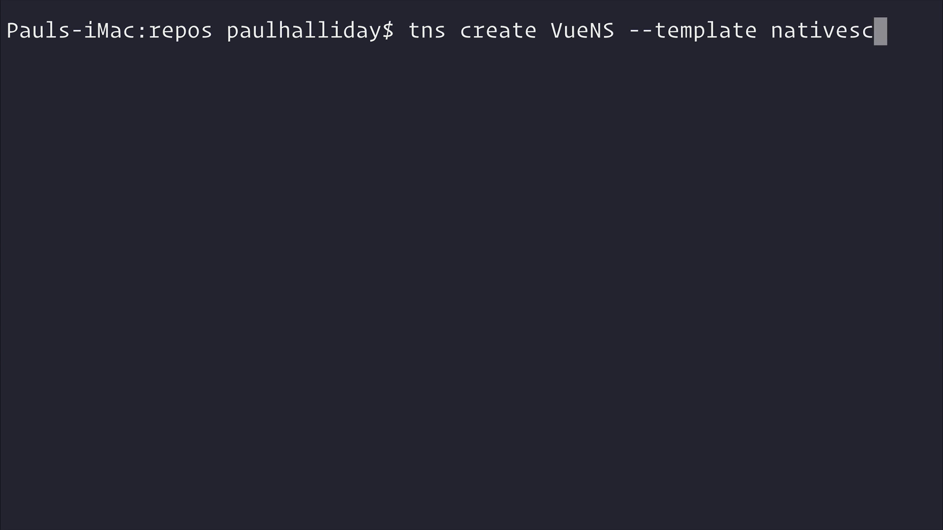
text(ript-vue-te)
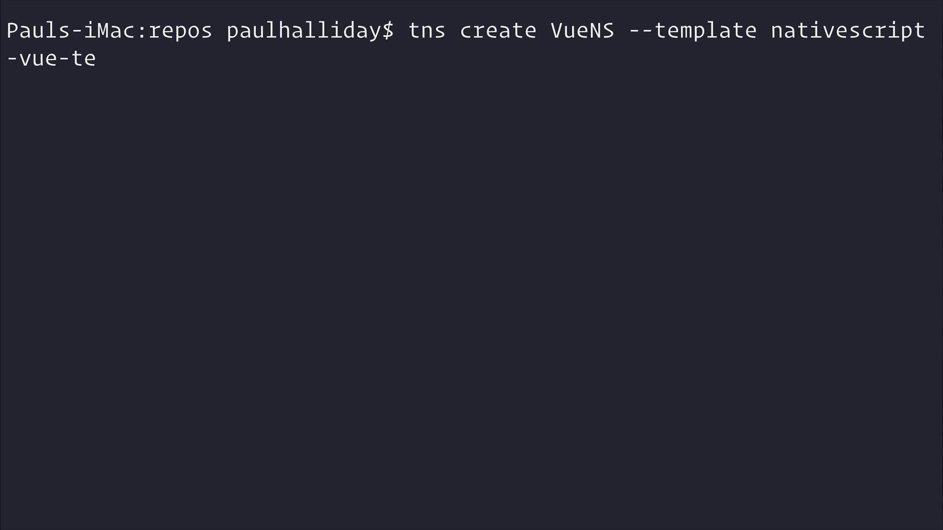
key(Enter)
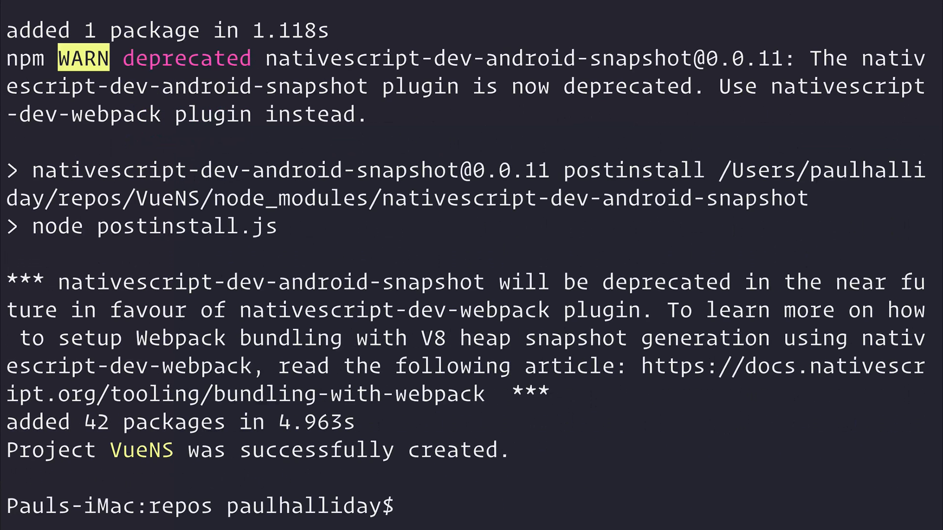
Run VueNS on iOS from its folder and open the project with code
text(cd VueNS)
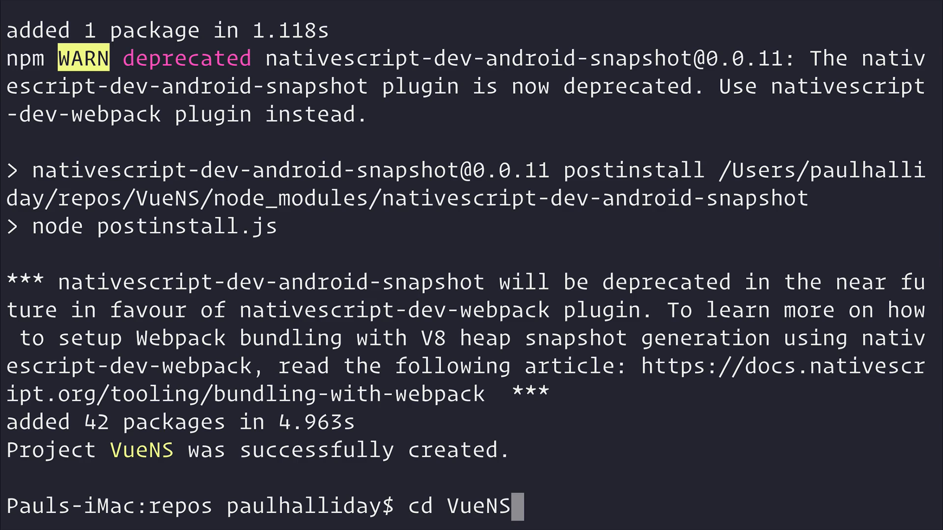
text(tns run ios)
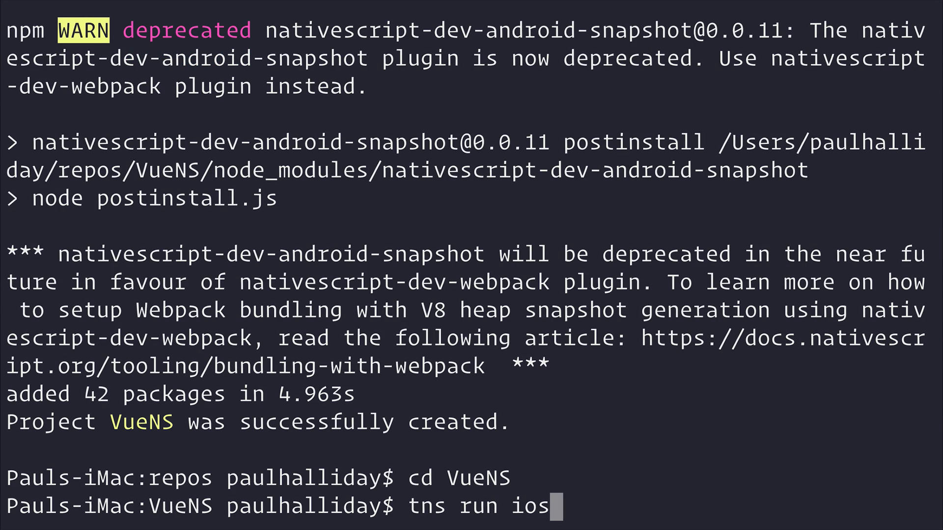
text(code .)
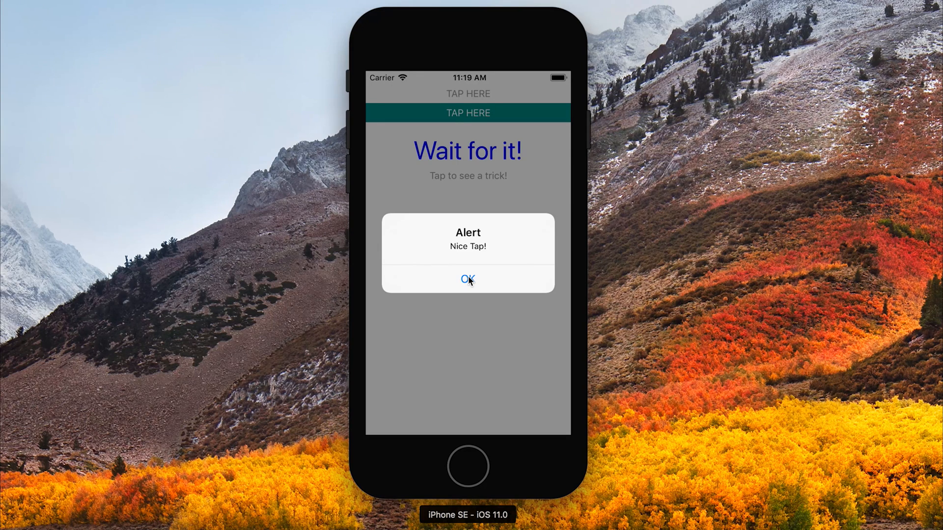
Dismiss the Nice Tap! alert and tap the sample app's button
click(468, 279)
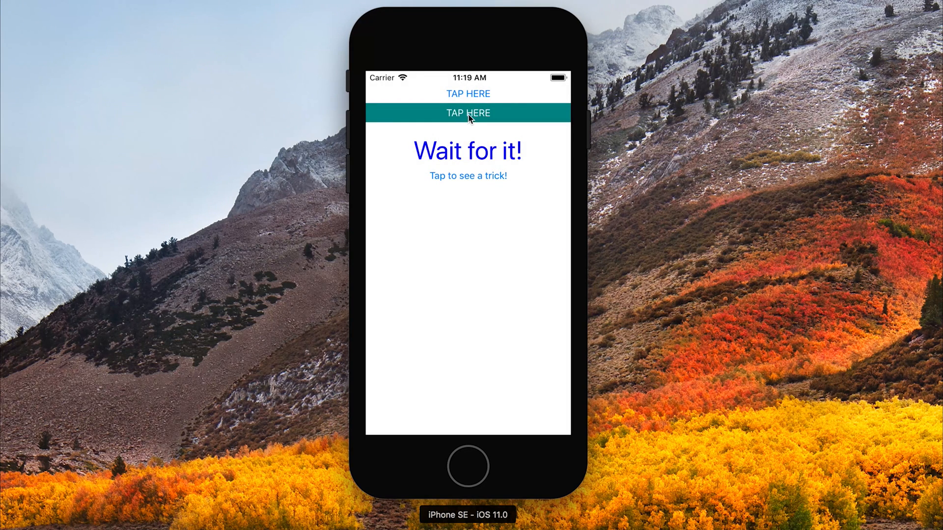
mouse_move(469, 172)
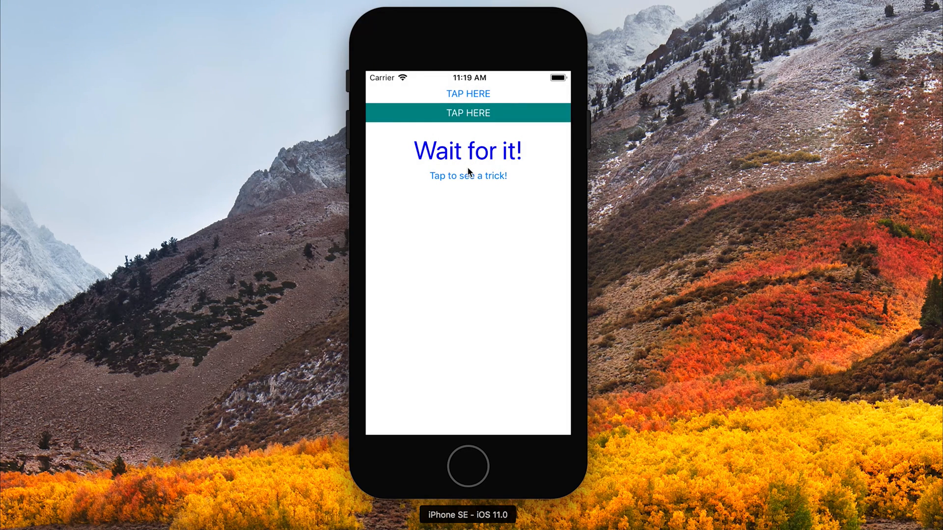
click(468, 176)
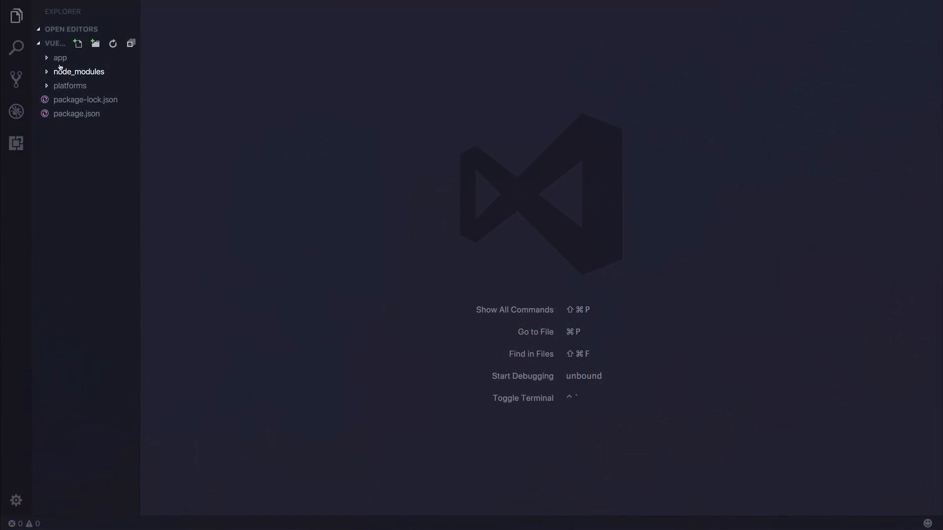
Open app.js through Quick Open and clear all of its existing code
text(ap)
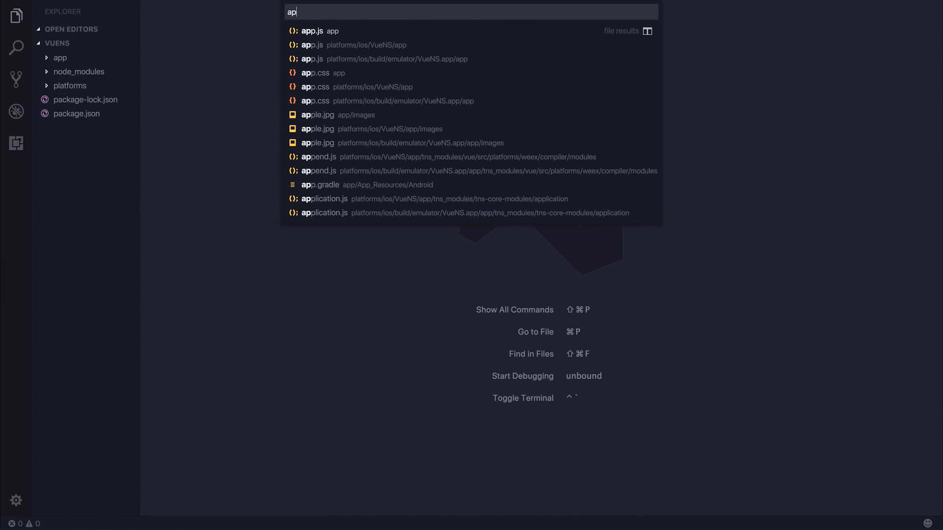
click(312, 30)
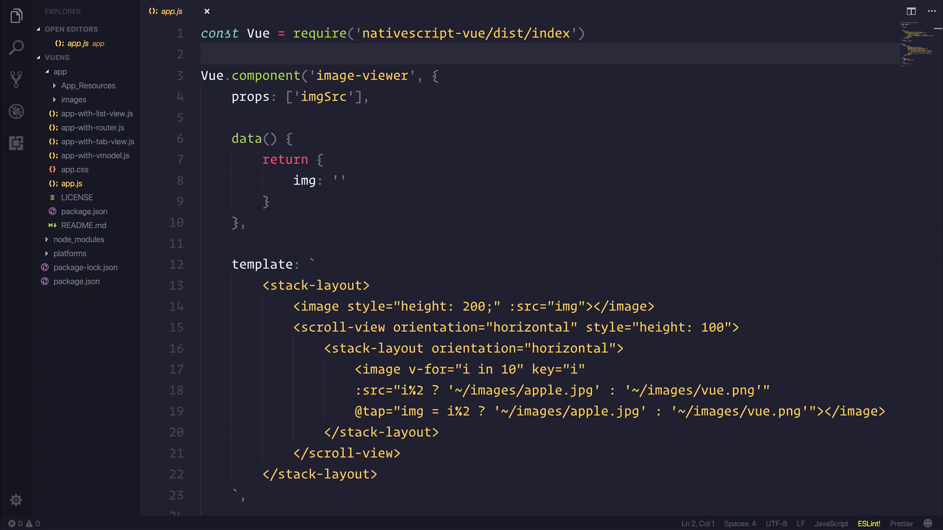
key(Ctrl+a)
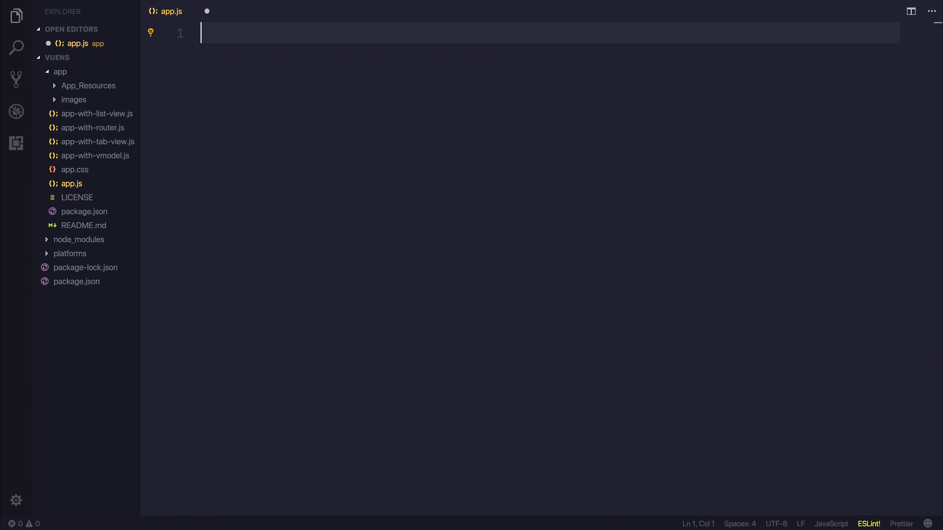
Hide the file tree and write const Vue = require('nativescript-vue/dist/index') on line 1
click(16, 16)
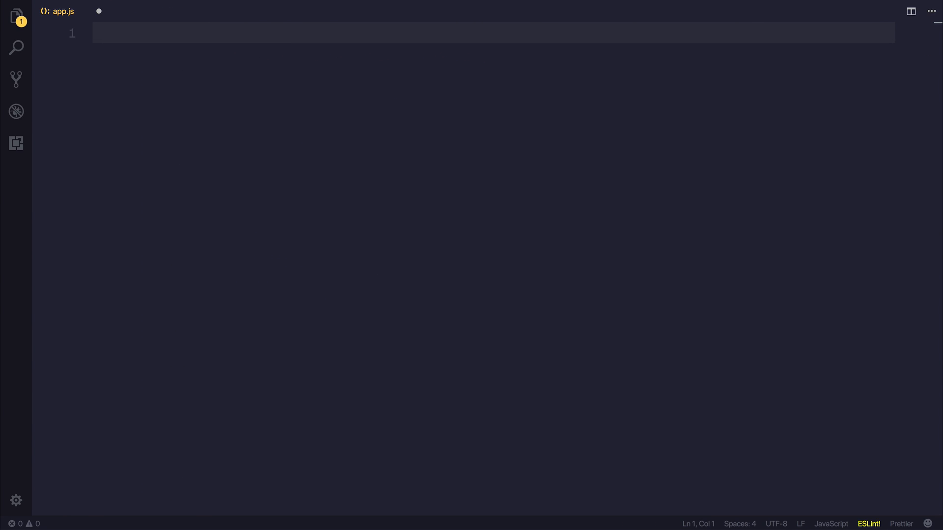
text(const)
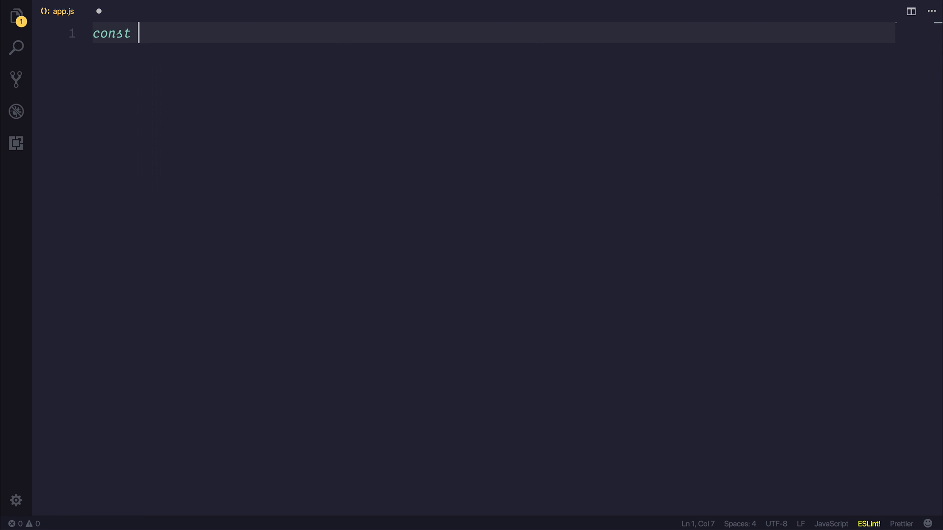
text(Vue)
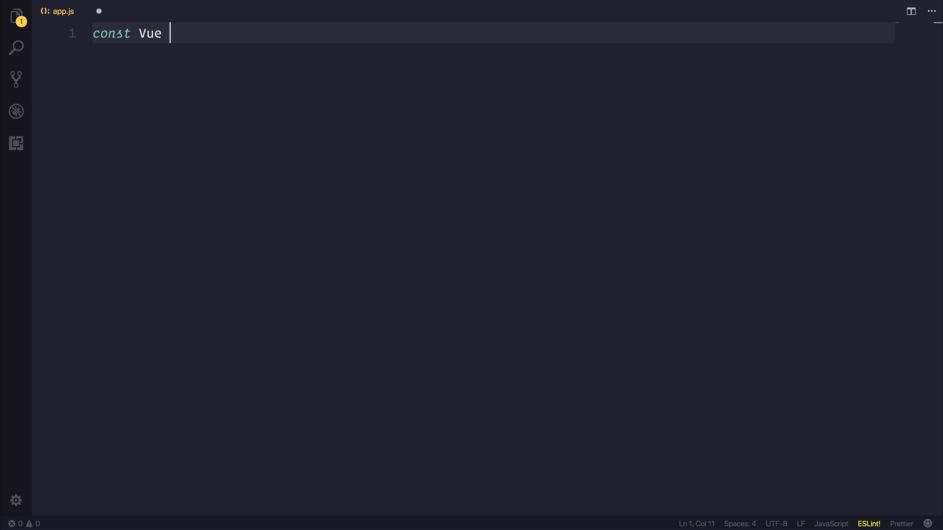
text(= require())
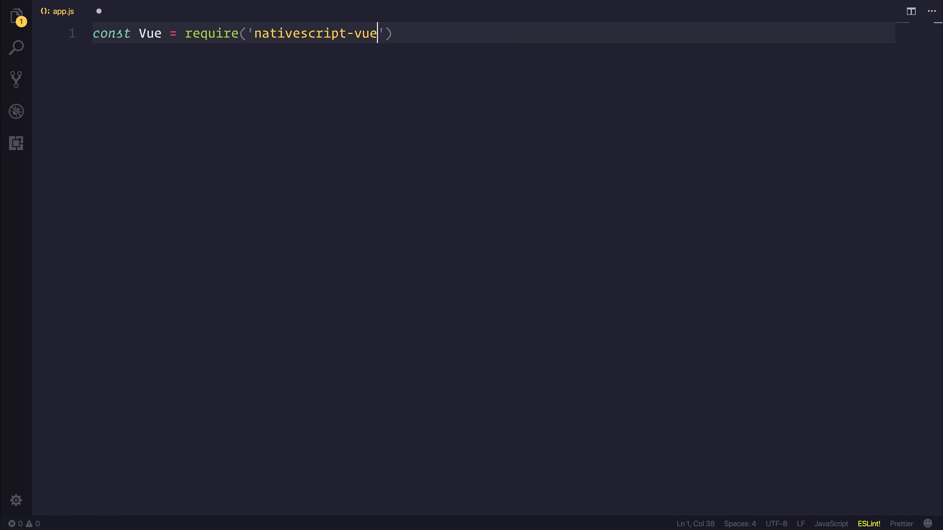
text(/dist/index)
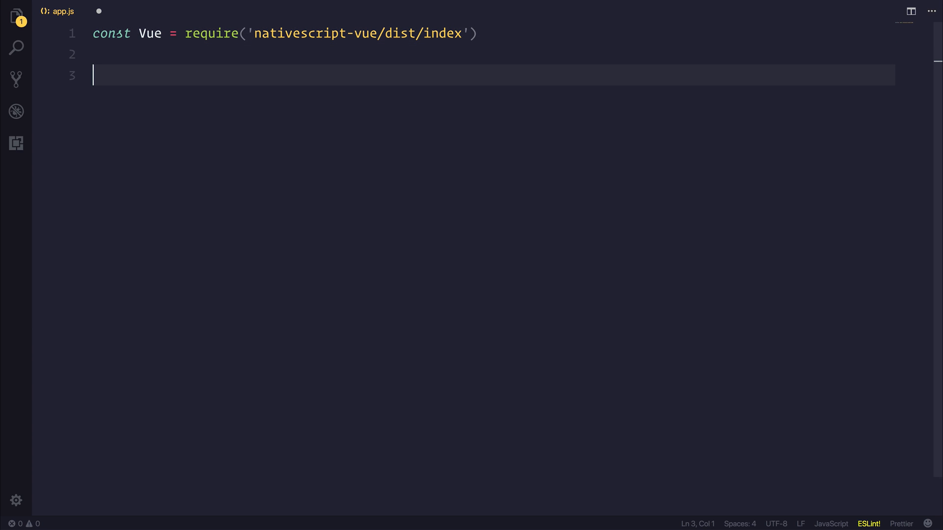
Create a new Vue instance whose template page has an action bar titled 'Users'
text(new Vue({)
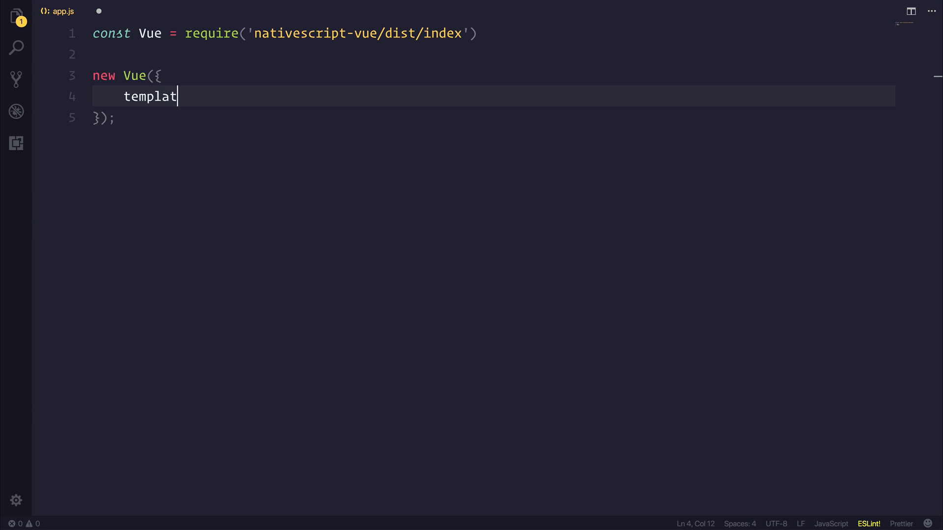
text(e:)
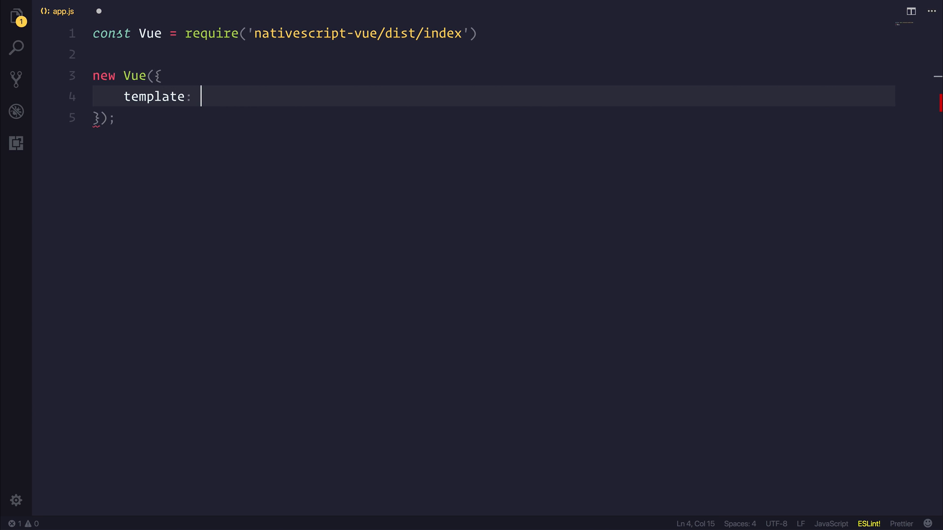
text(`)
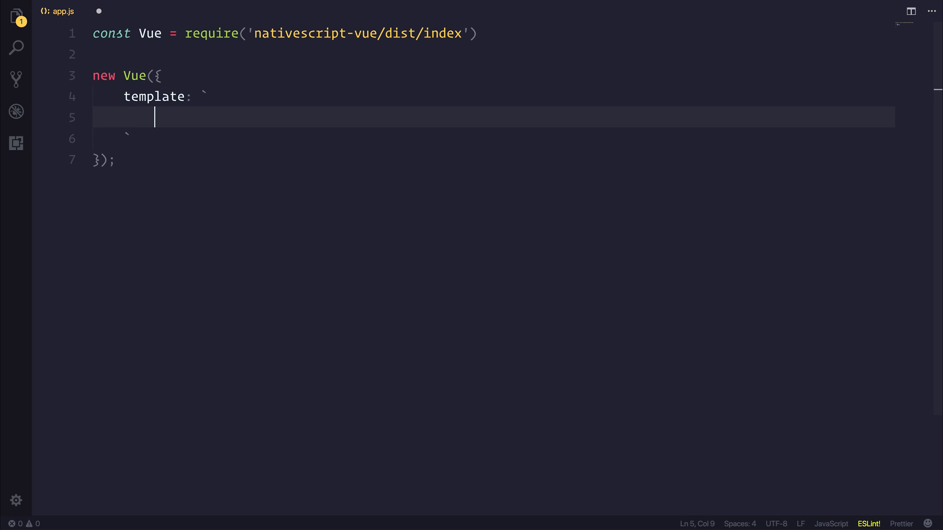
text(<page>)
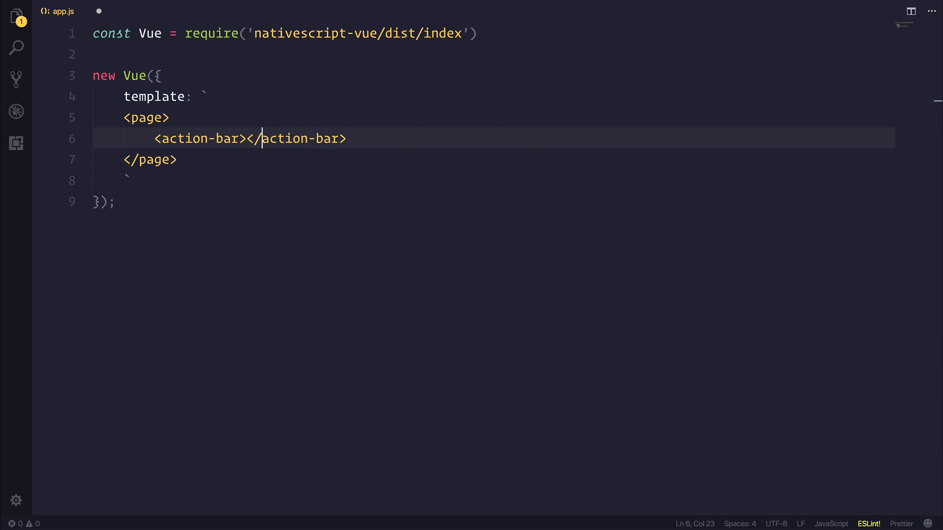
text(title=")
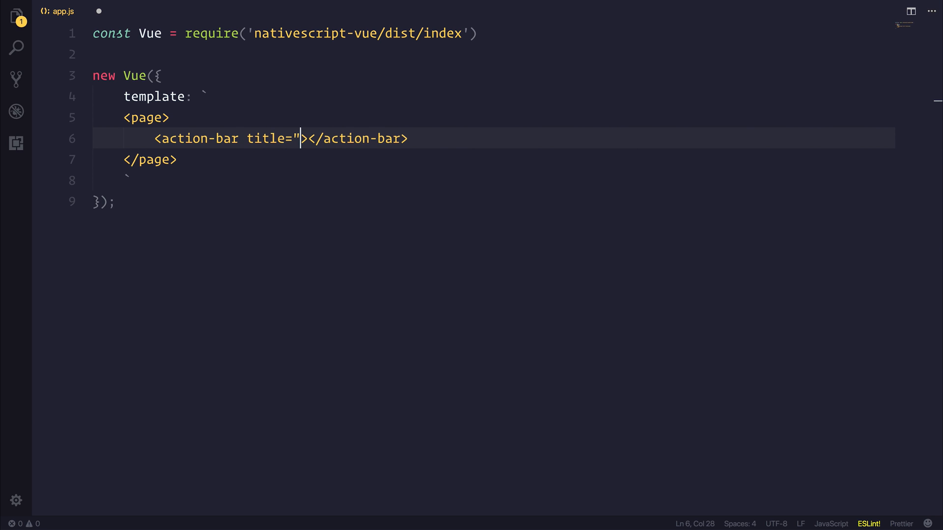
text(Users)
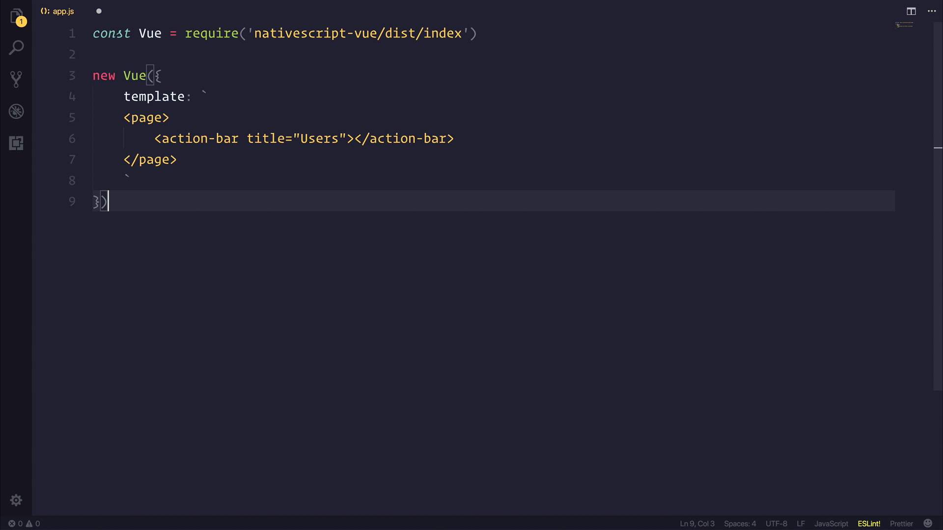
Chain .$start() onto the new Vue instance
text(.)
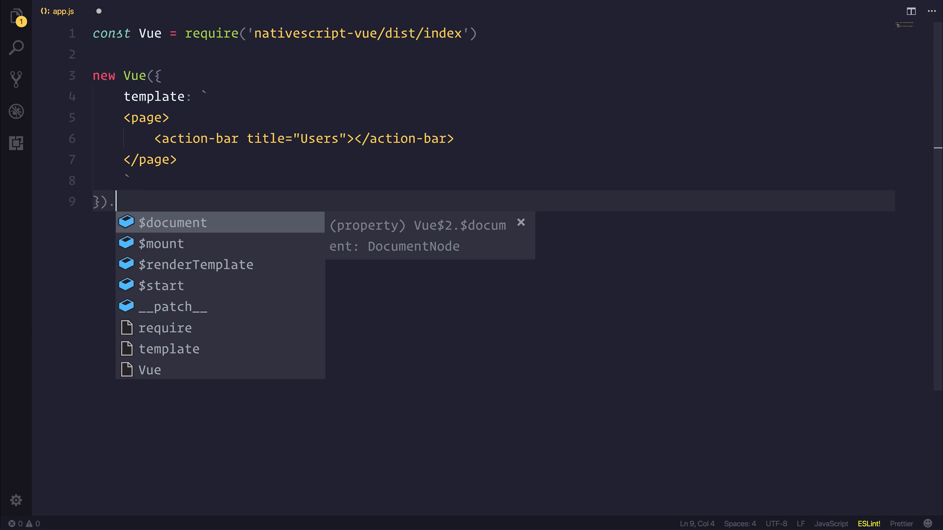
text($start)
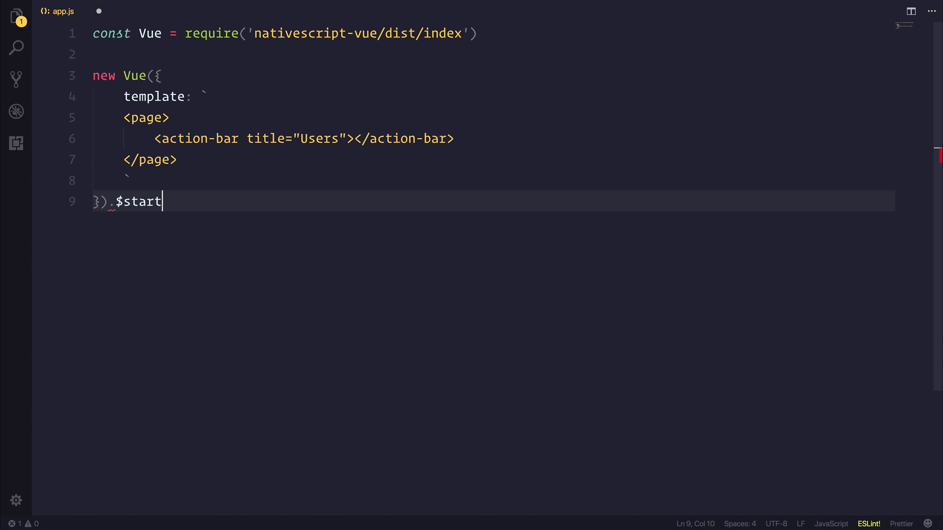
text(();)
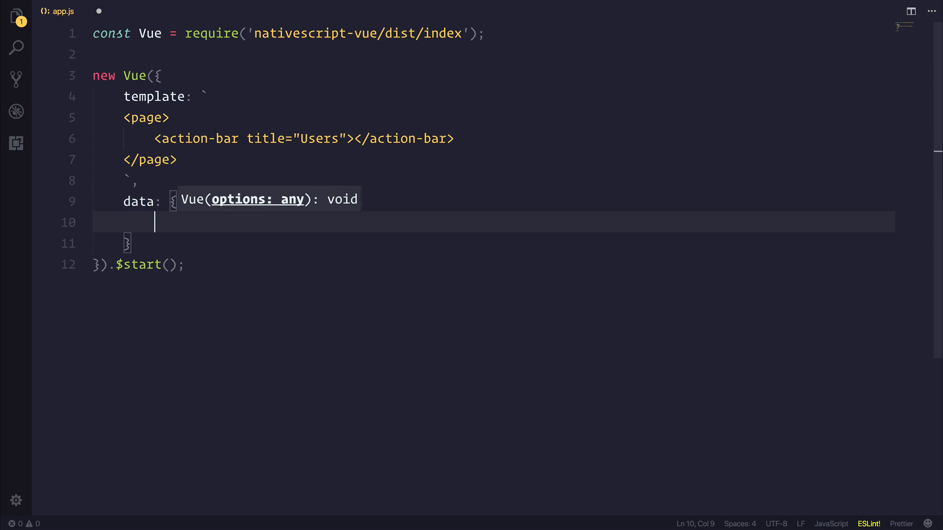
text(users: [)
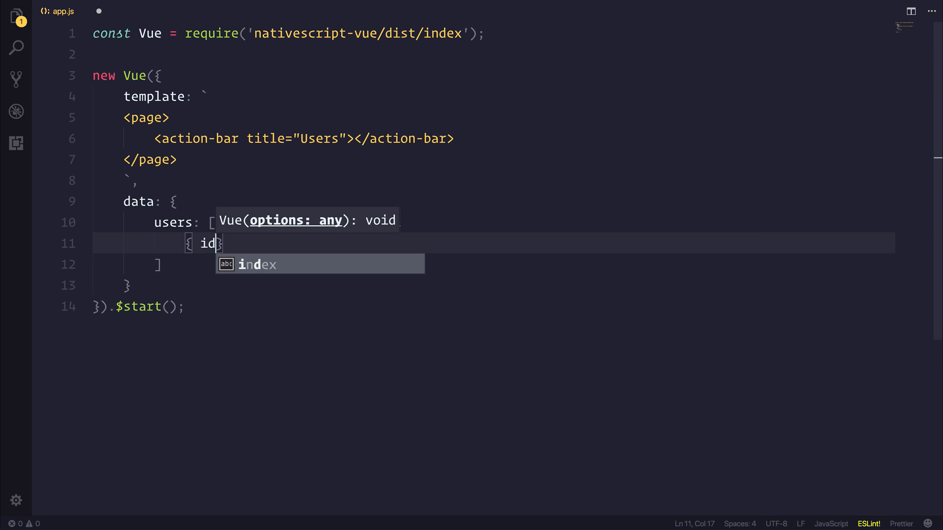
text(: 1,)
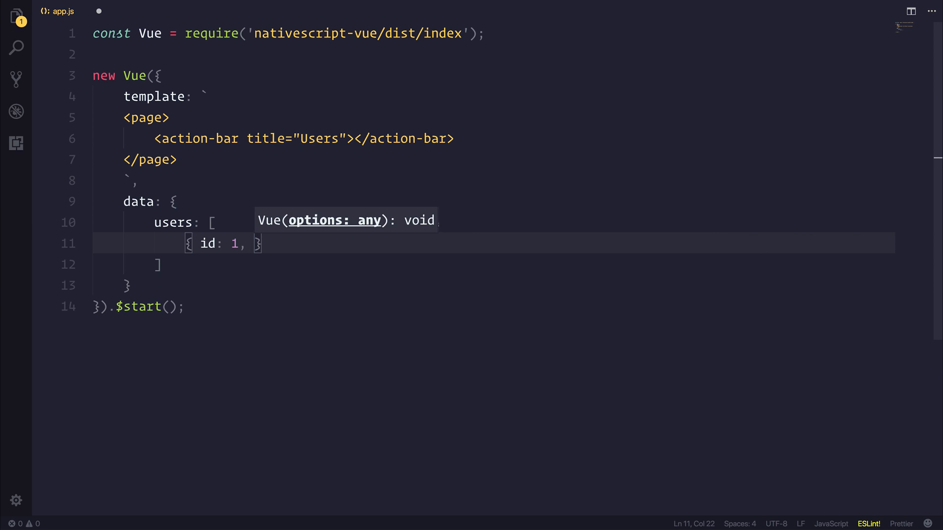
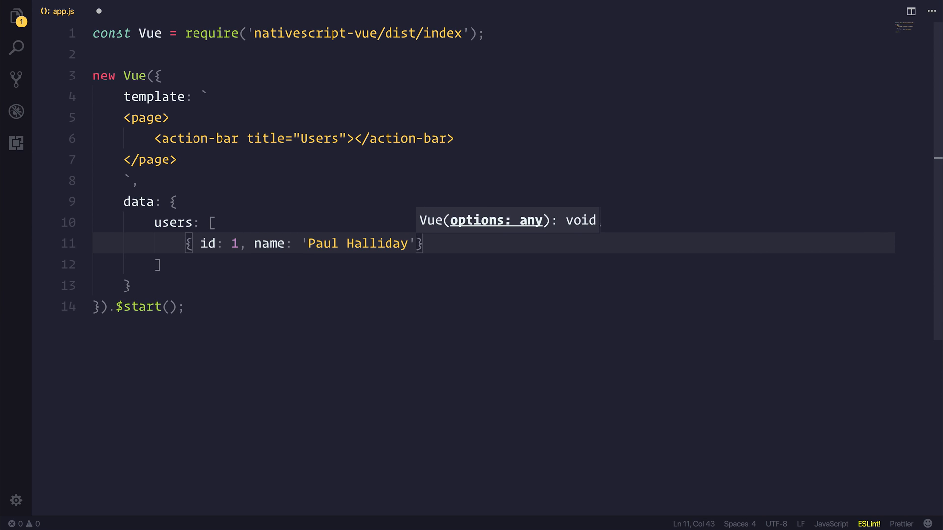
text(, username: 'Pau)
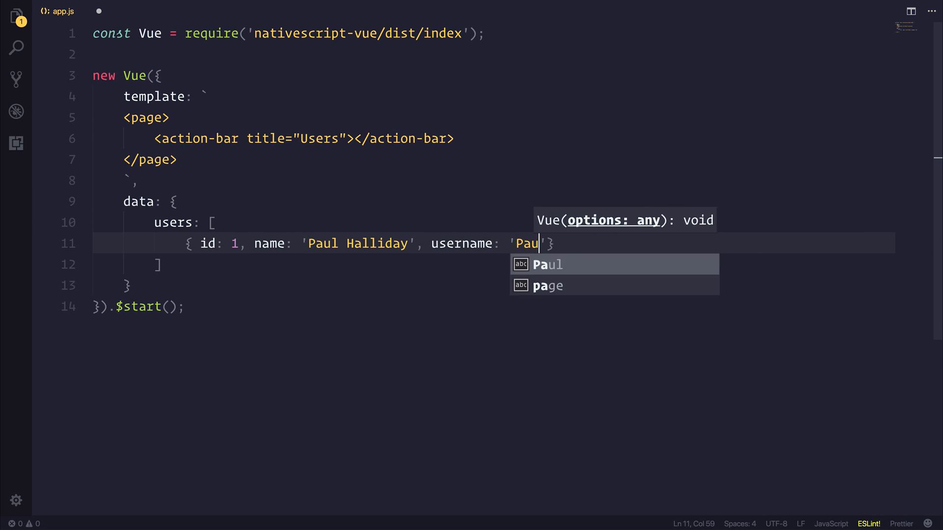
text(Hal', email")
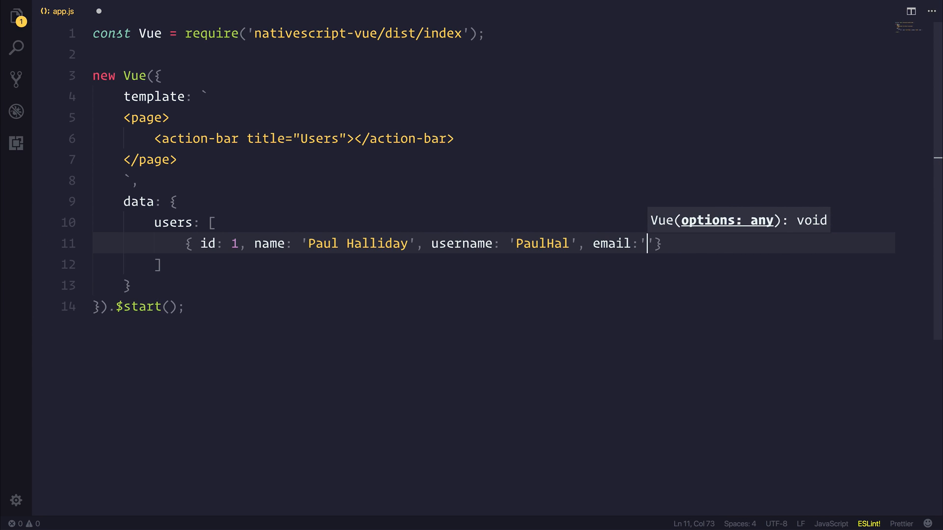
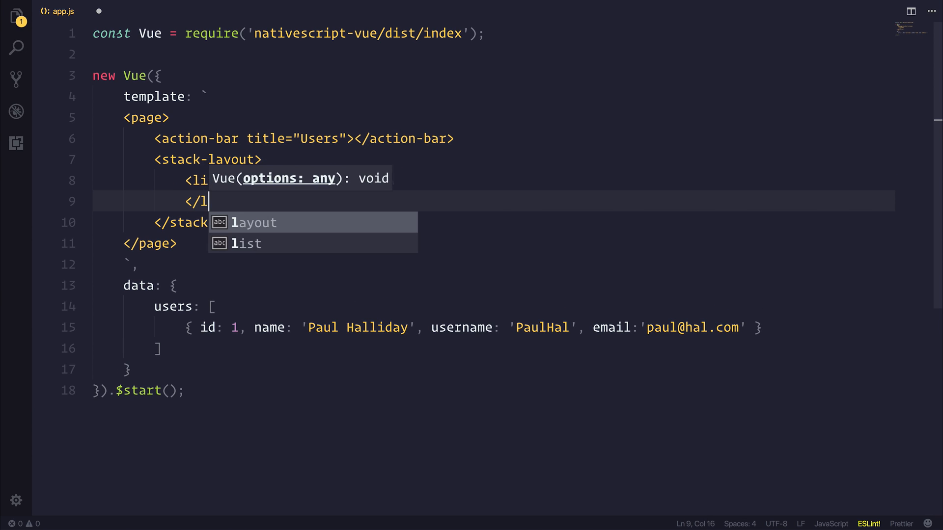
Add a list-view bound to users with an item template scoped as user
key(Tab)
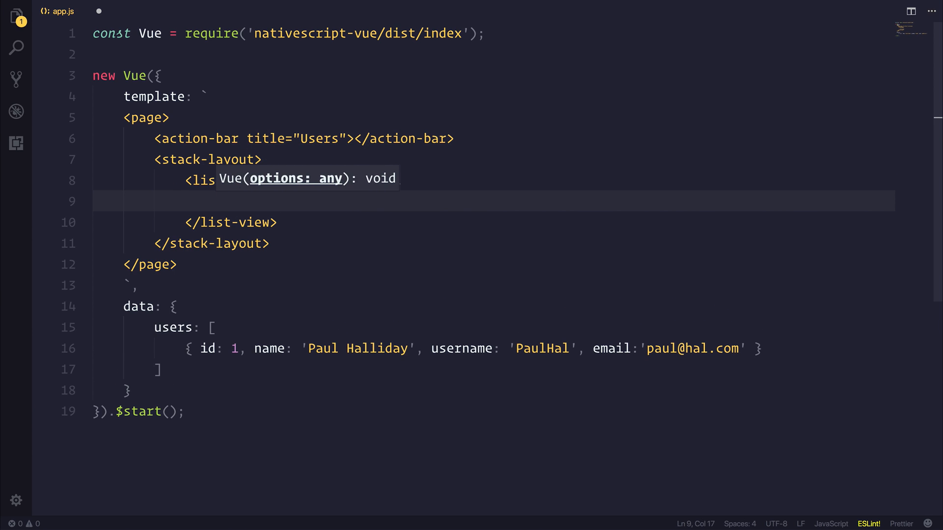
key(enter)
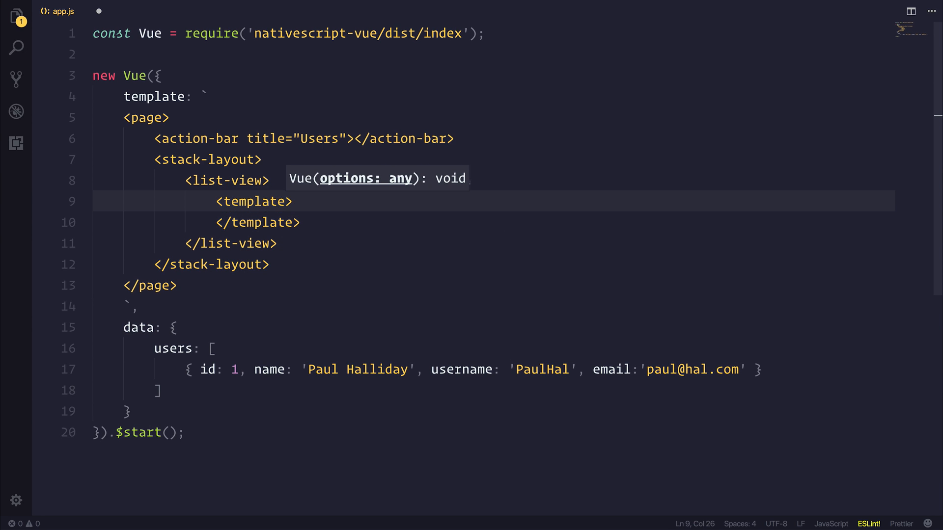
text(scope="user)
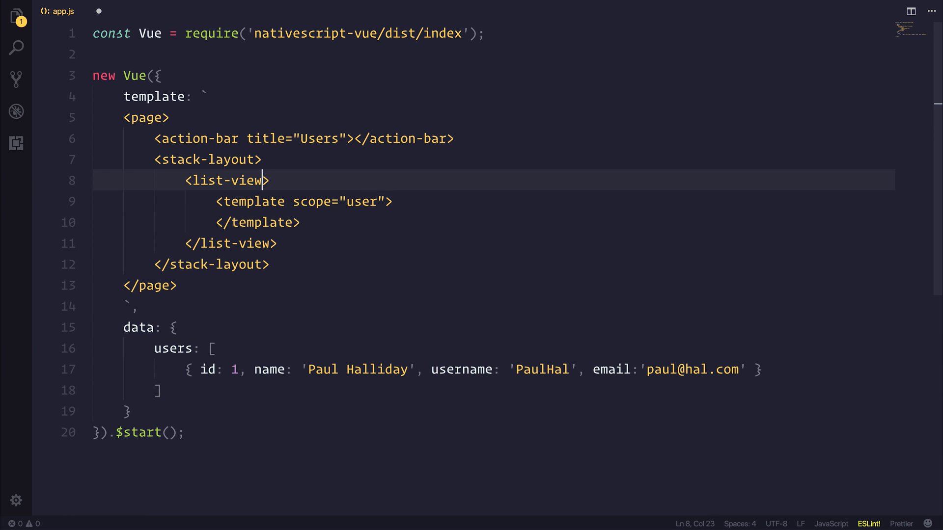
text(" ")
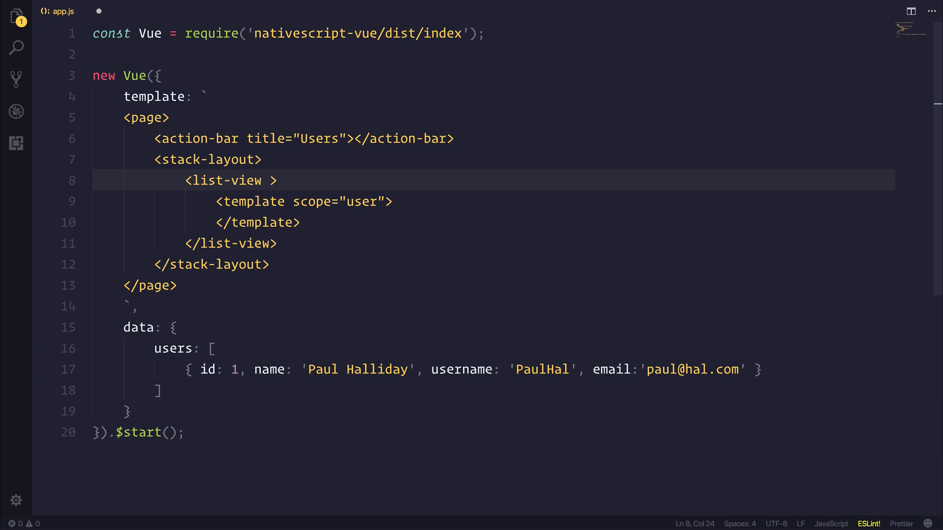
text(:ot)
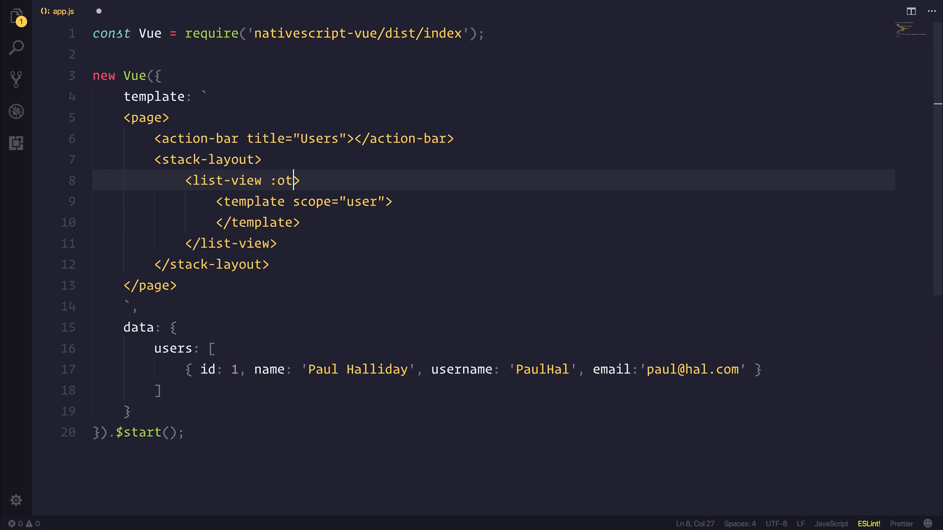
text(items="users")
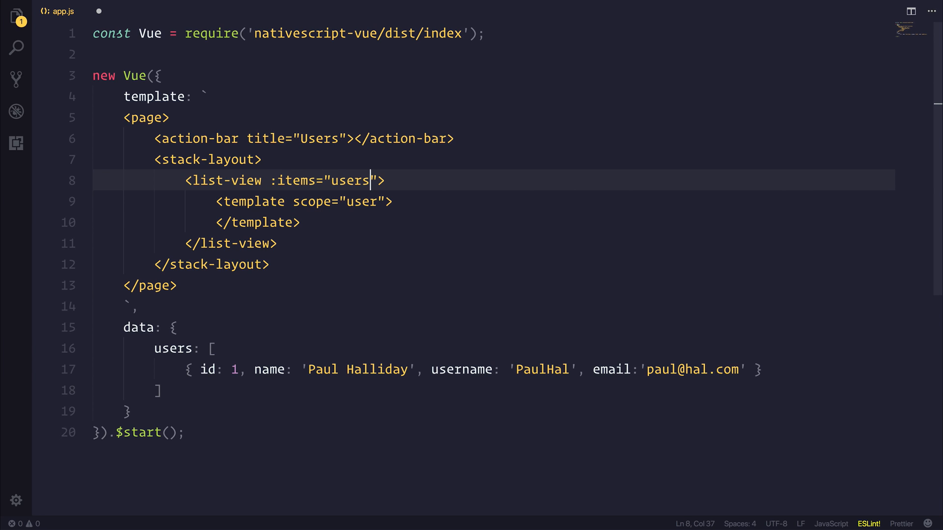
double_click(353, 180)
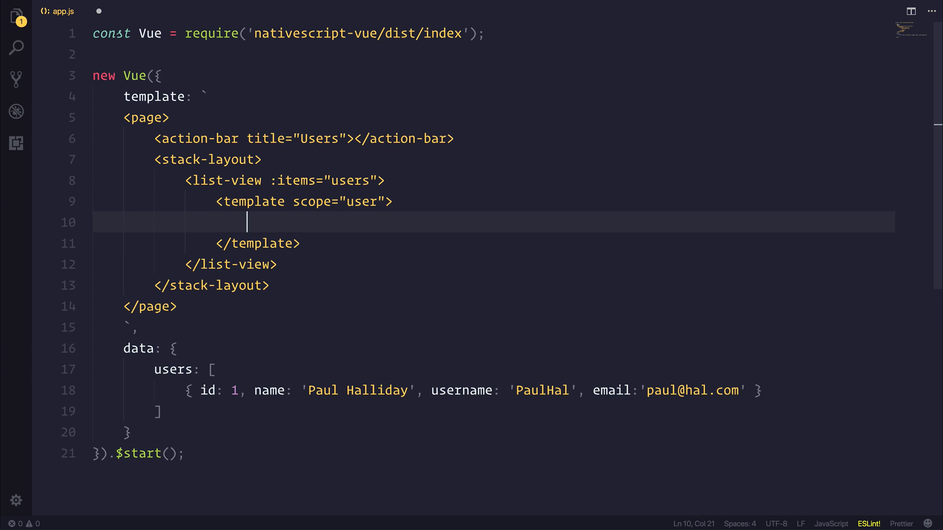
Fill the item template with a stack layout of labels for user.name, username and email
text(<stack-la)
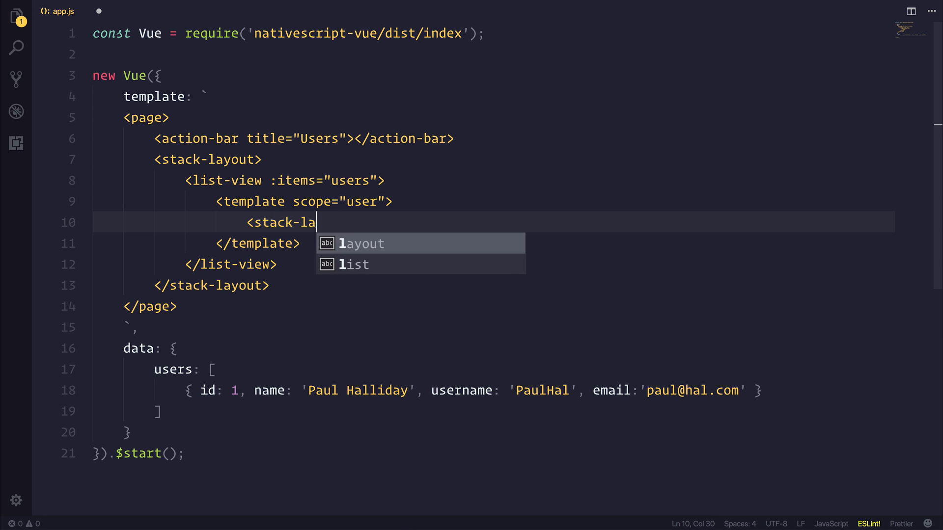
key(Enter)
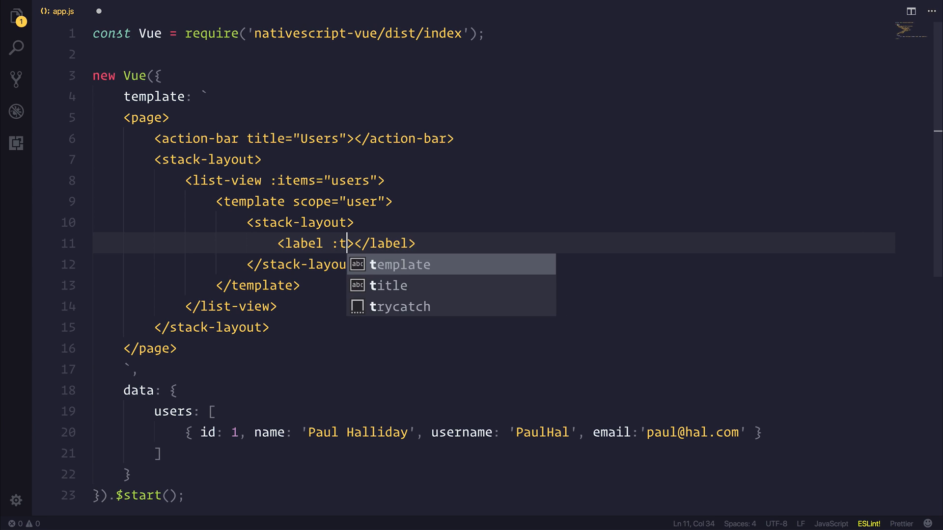
text(ext="")
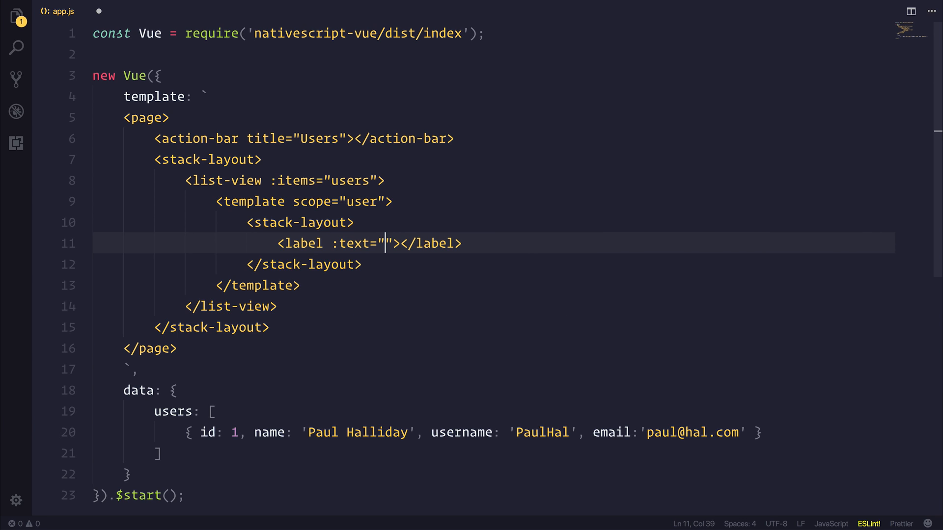
text(user.name)
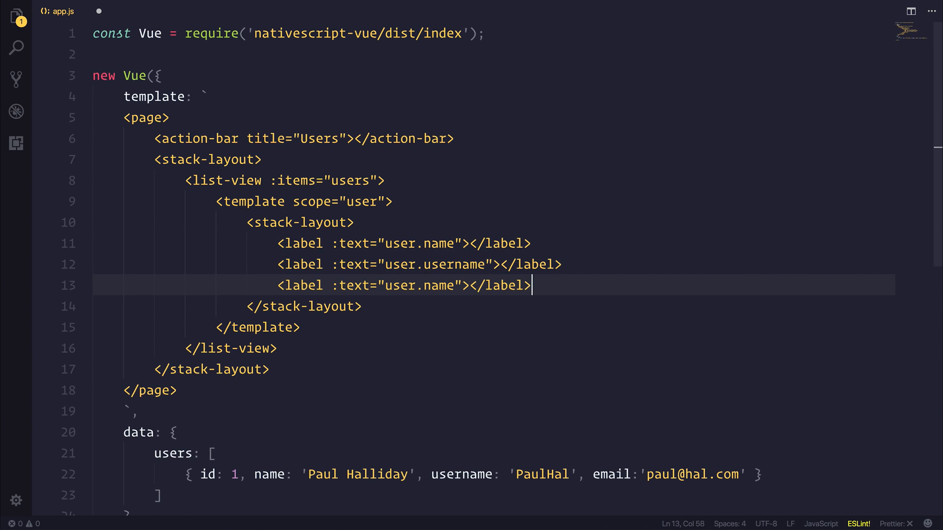
text(email)
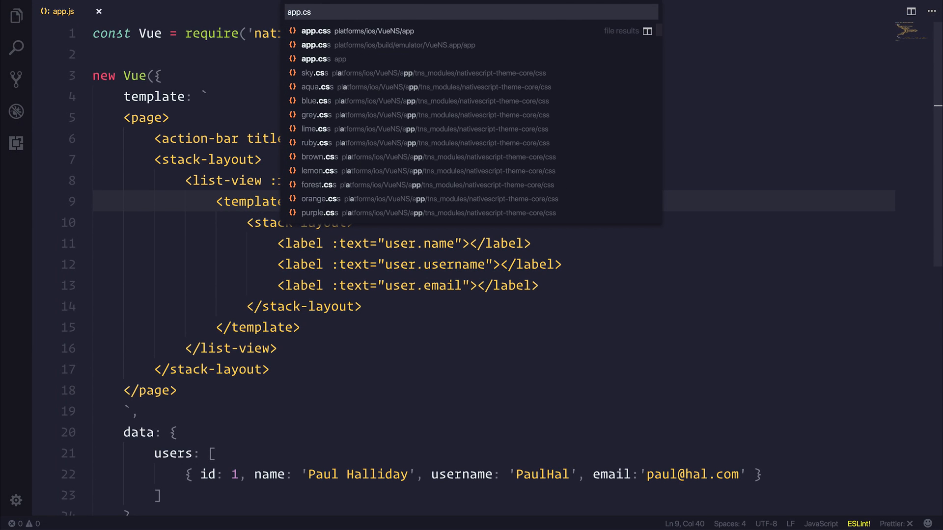
Give list-view 100vh height in app.css, and add class 'list' with 20px margin
click(314, 59)
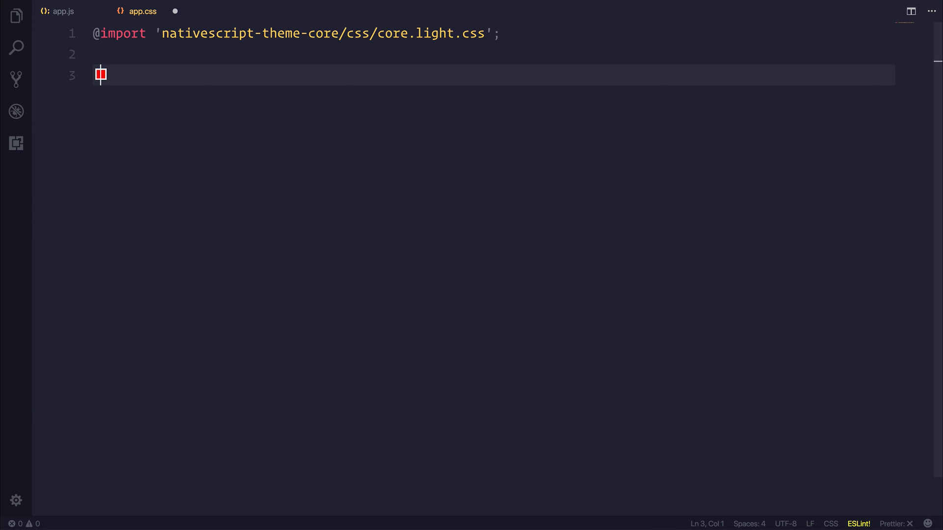
text(list-view {)
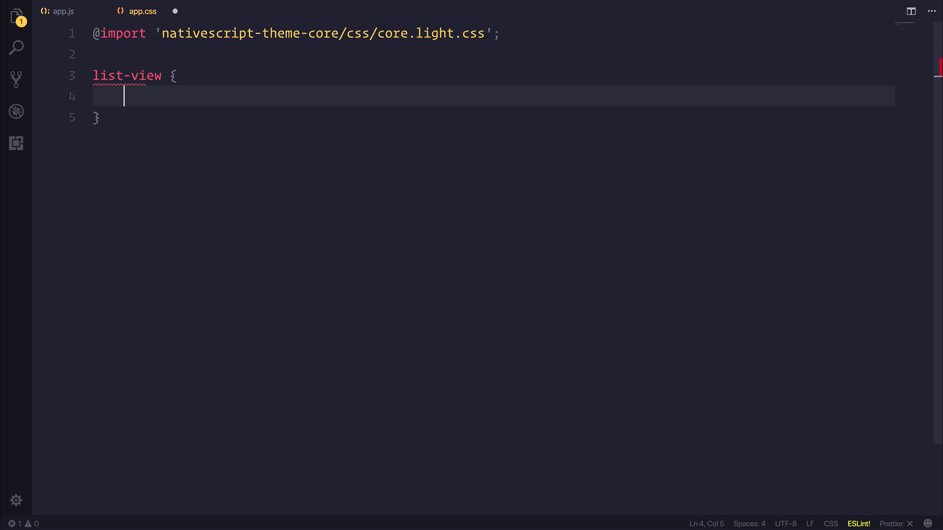
text(height: 100vh)
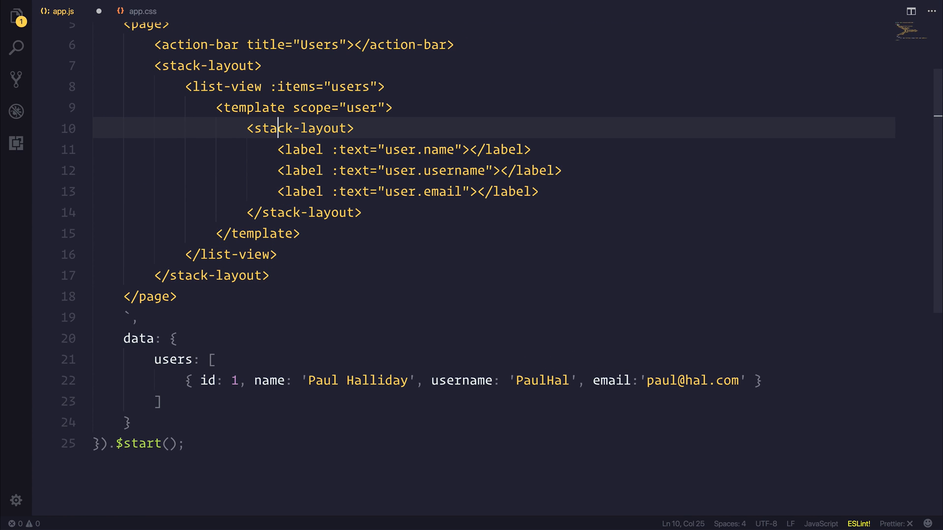
text(class)
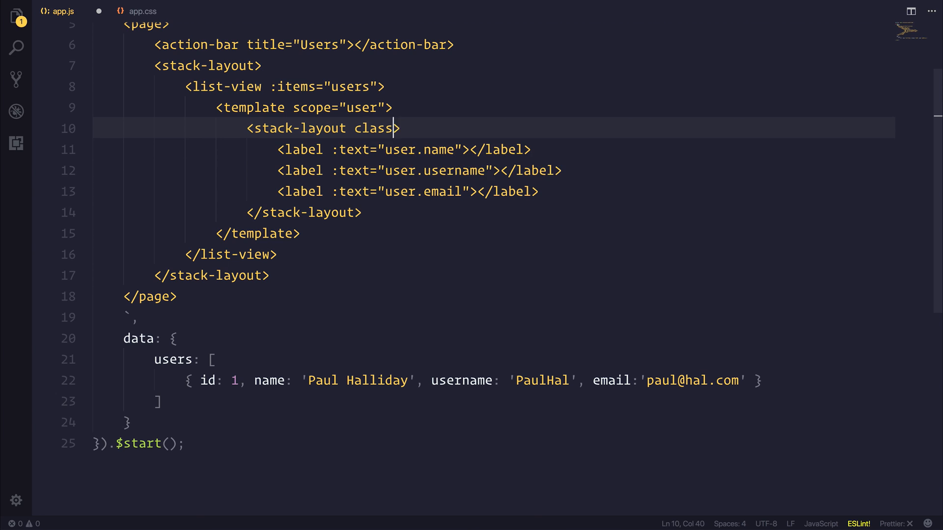
text(="lisr")
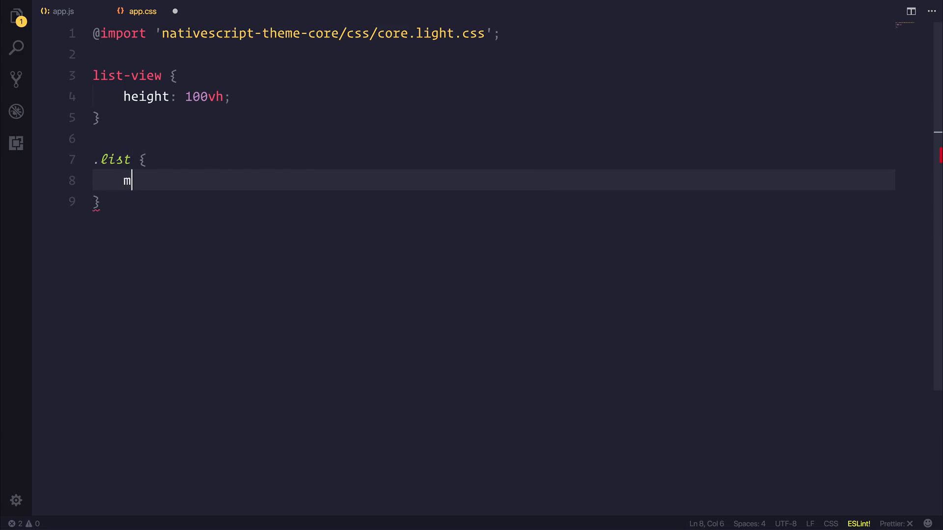
text(argin: 20px;)
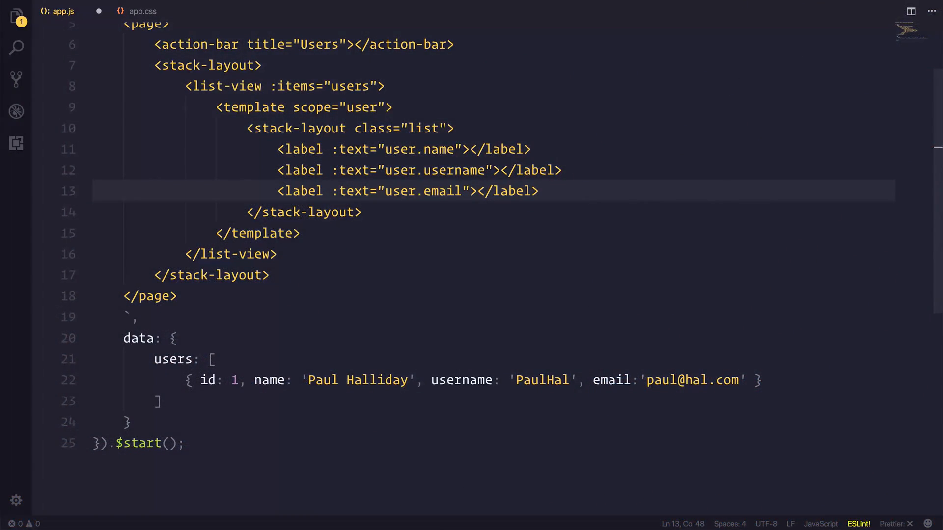
After the data block, add a methods object with a getData() method containing an '// http' comment
click(270, 275)
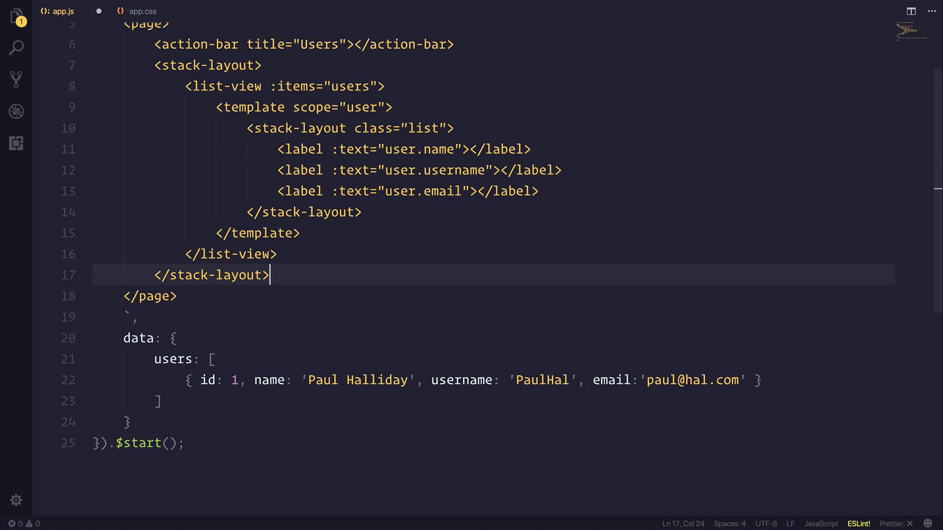
text(,me)
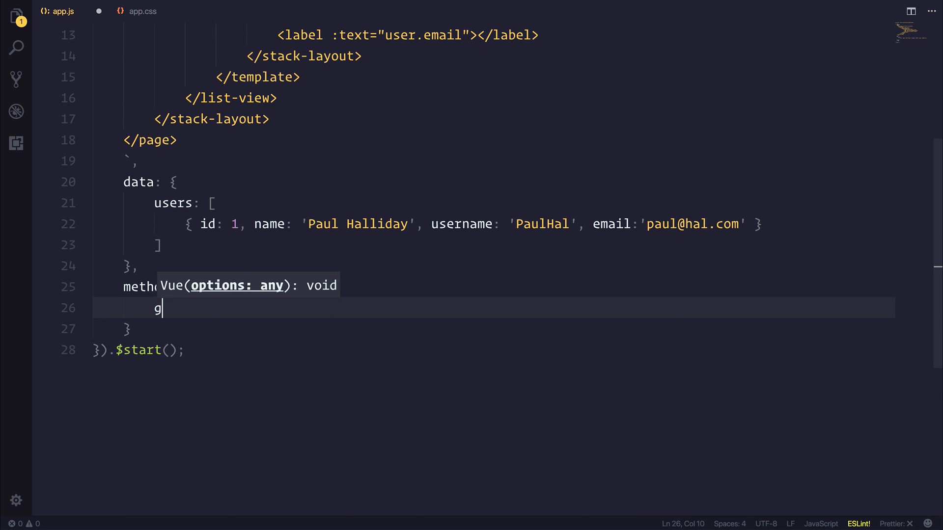
text(etData() {})
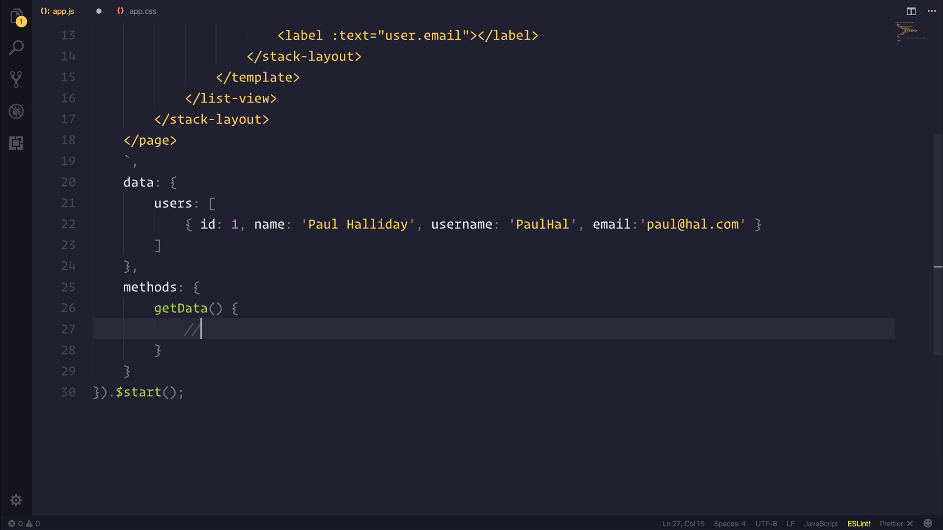
text(http)
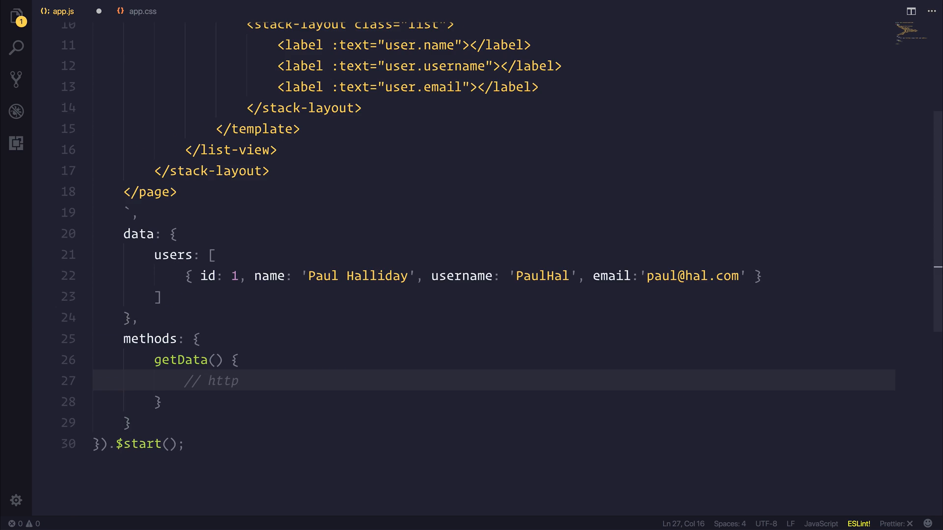
text(c)
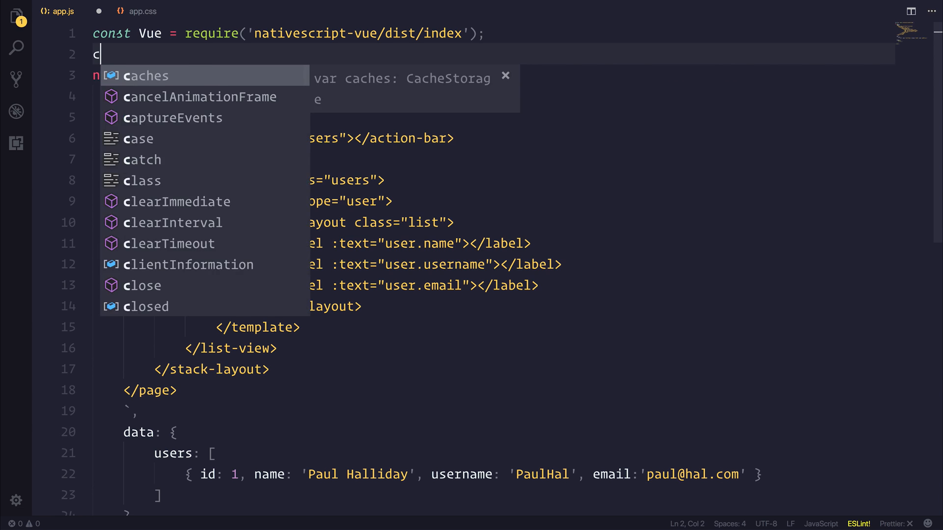
Add const http = require('http') and assign http to Vue.prototype.$http
text(onst http =)
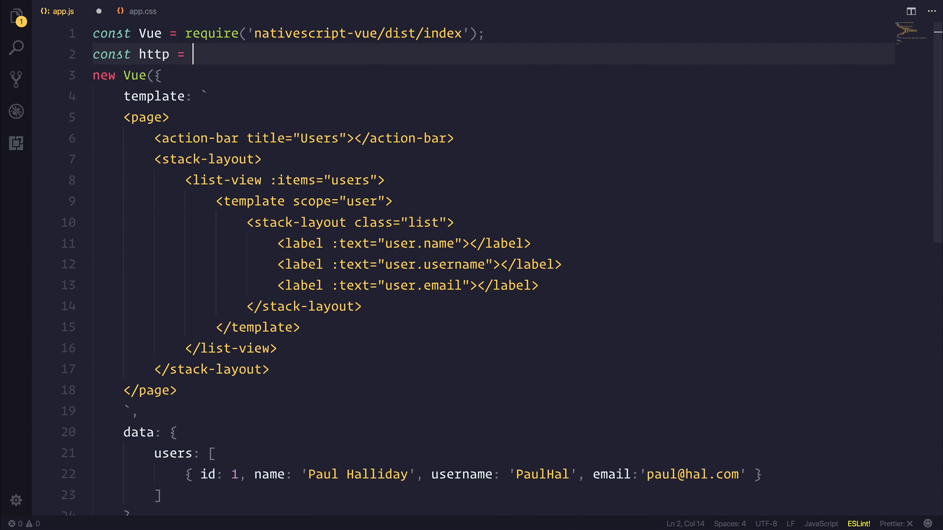
text(require('http');)
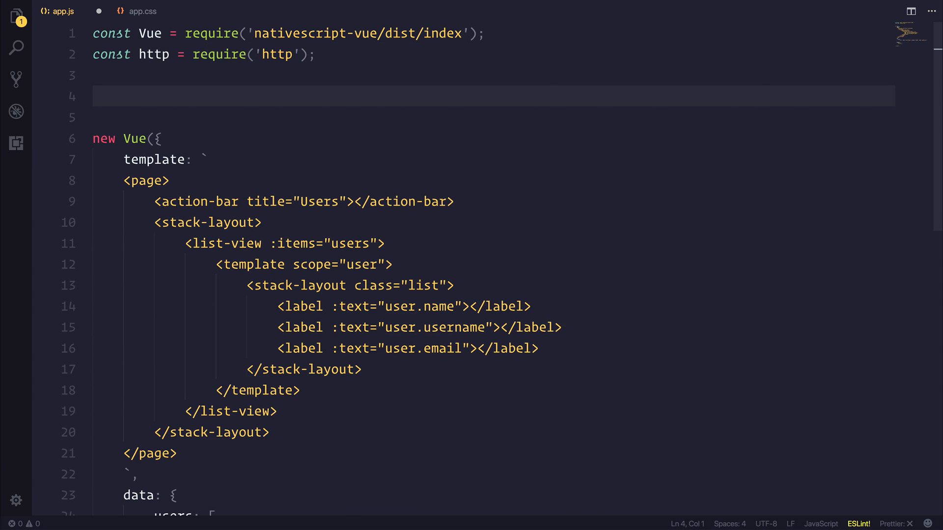
text(Vue.prototype.$http)
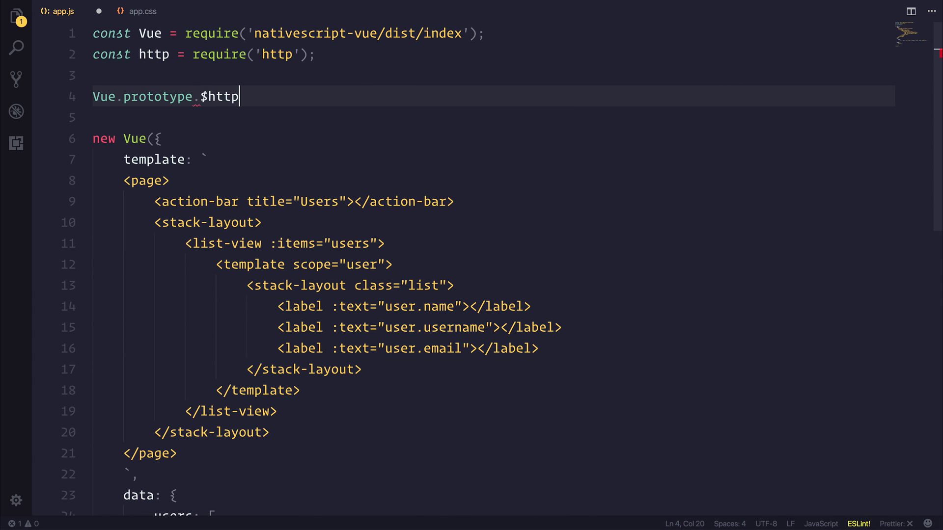
text(= h)
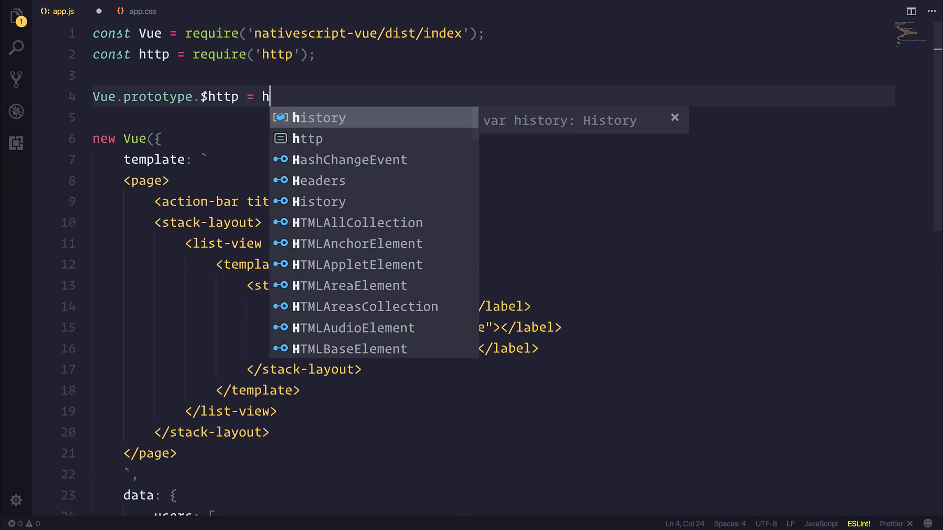
text(ttp;)
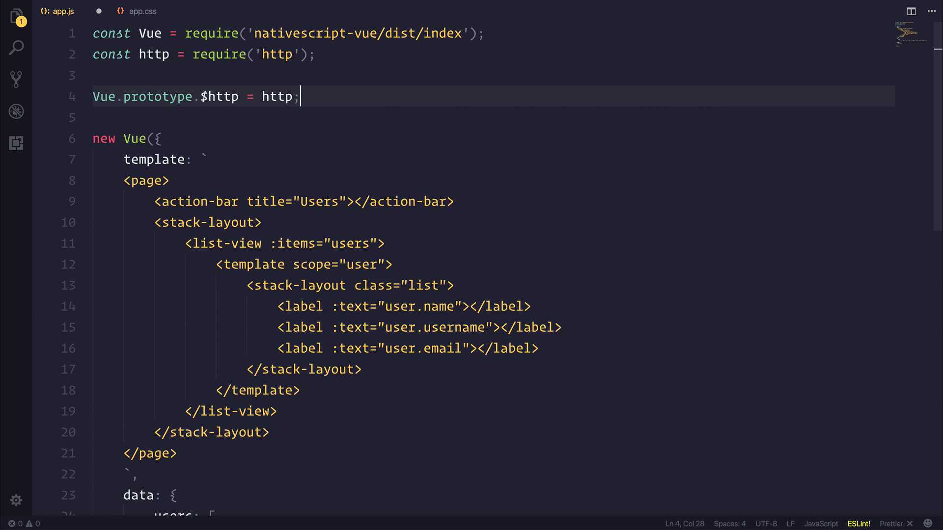
scroll(down, 3)
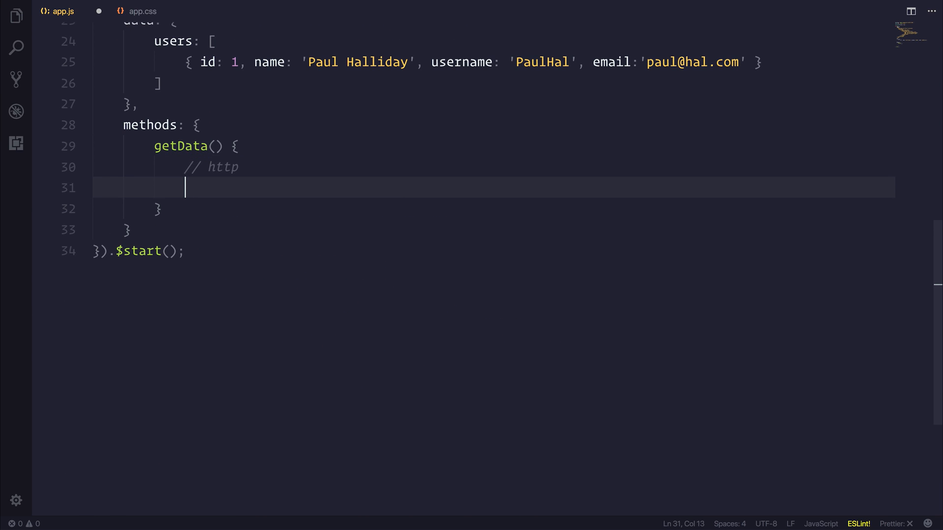
text(this.$htt)
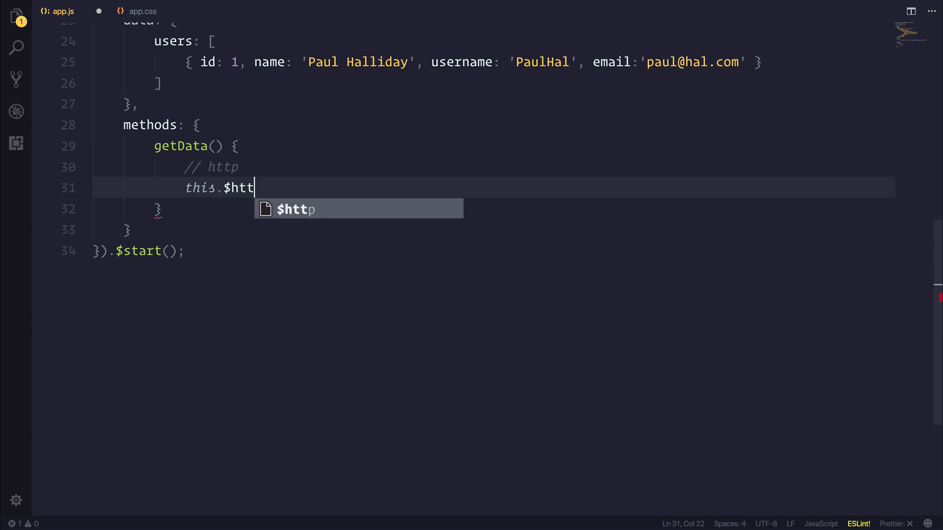
text(p)
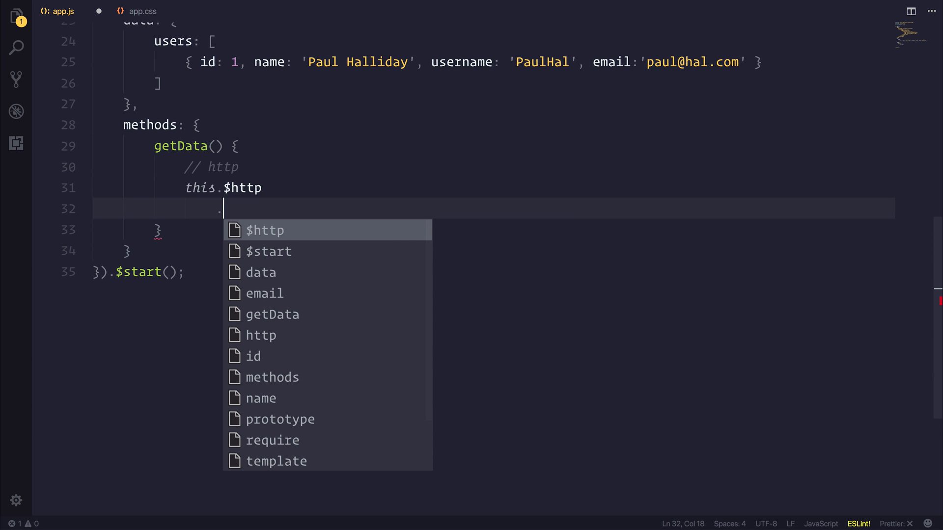
text(.getJson)
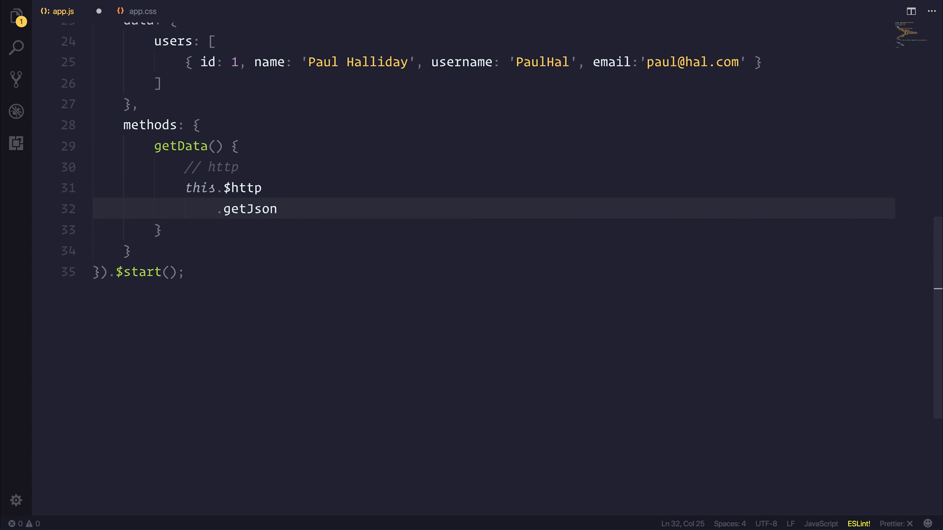
text((`https:`))
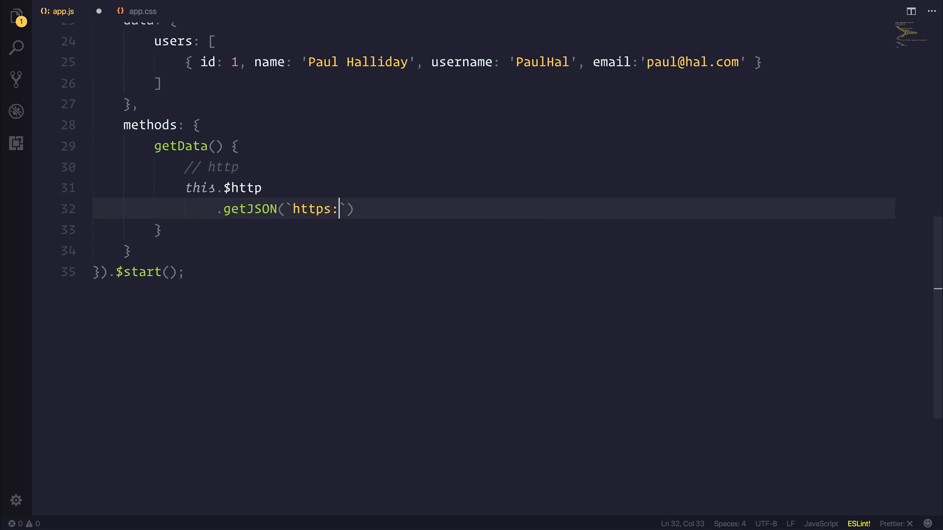
text(//json)
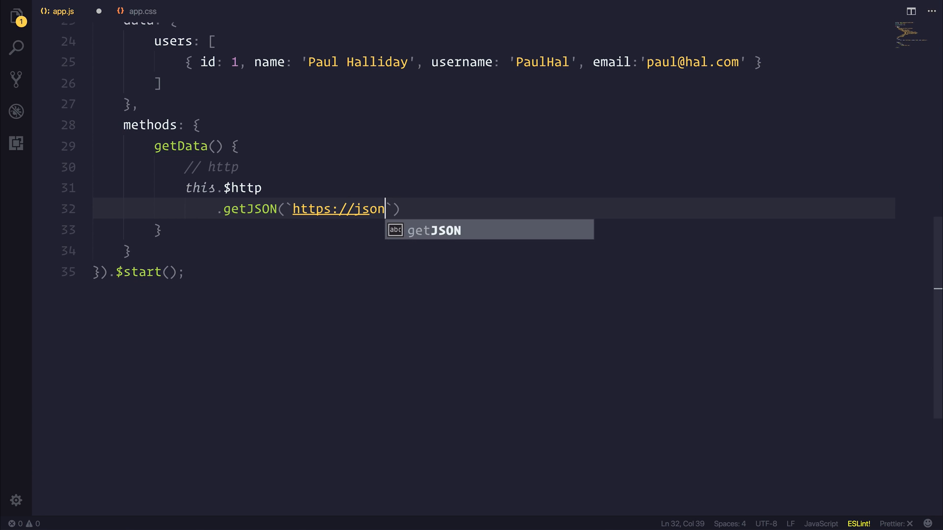
text(placeholder.t)
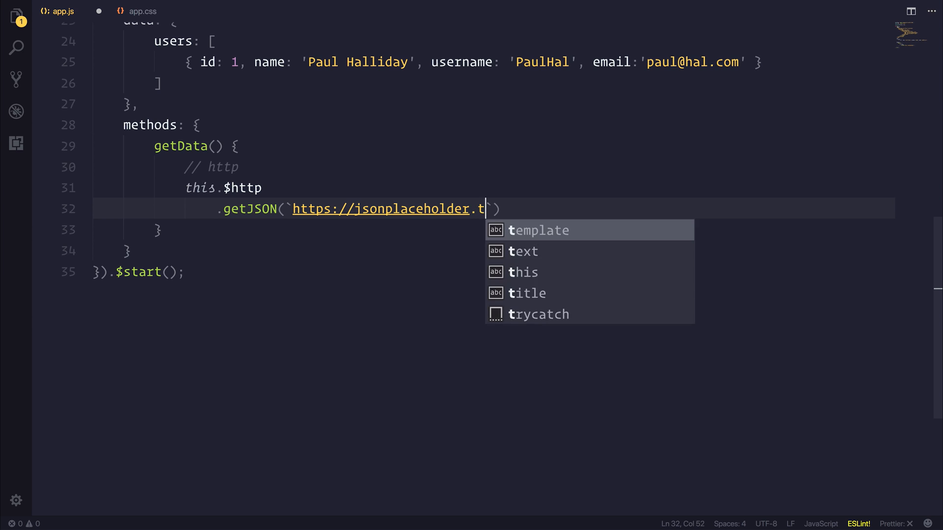
text(ypicode.com)
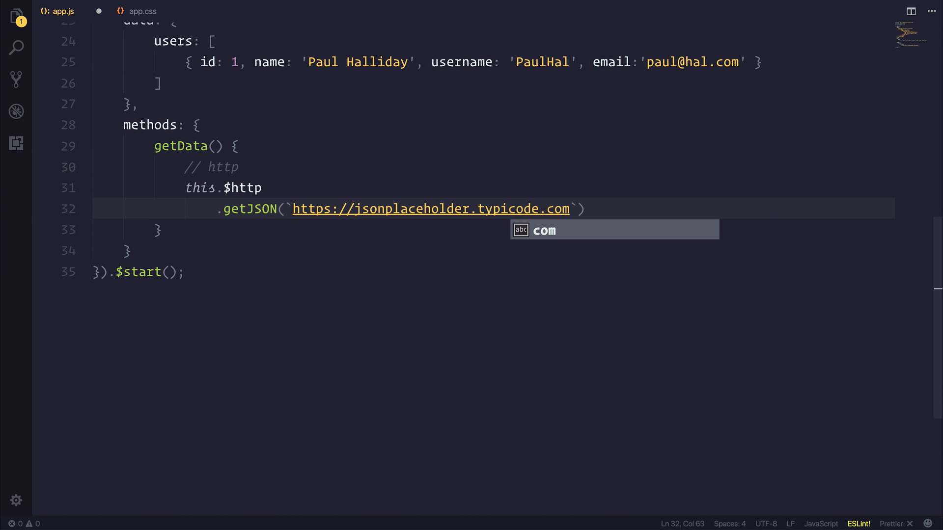
text(/users)
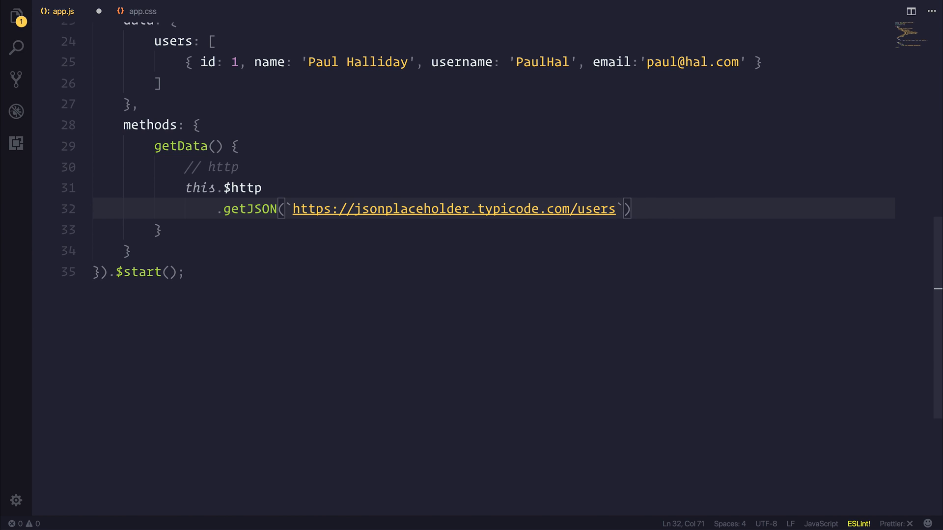
Add a .then that maps each user's name, username and email into this.users
text(.then()
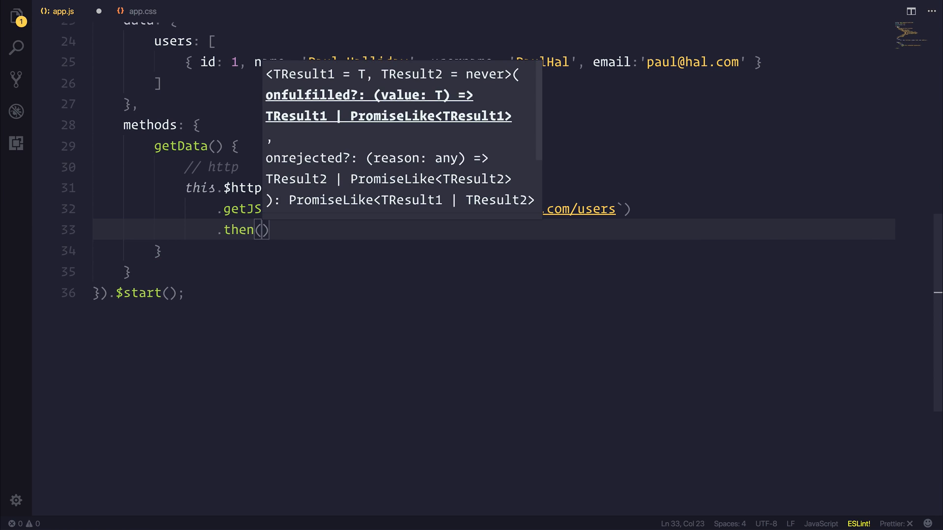
text(response => {)
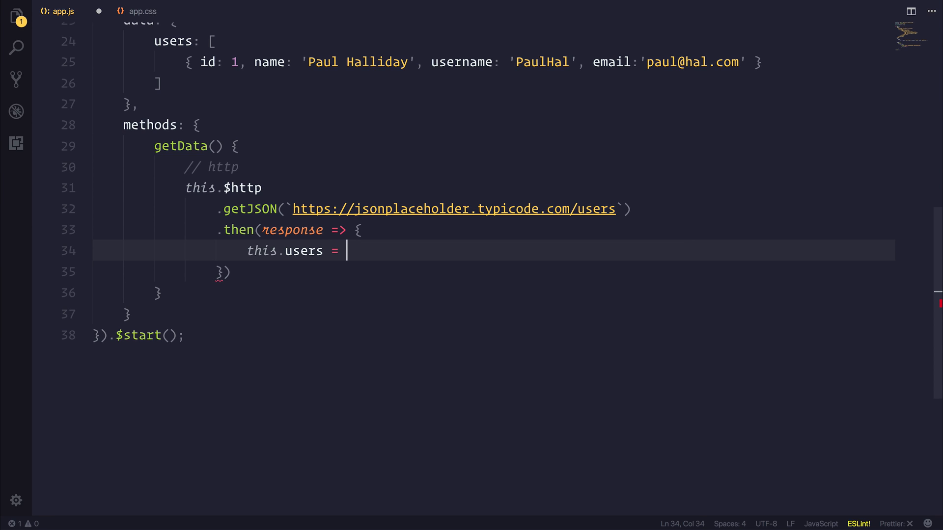
text(response.ma)
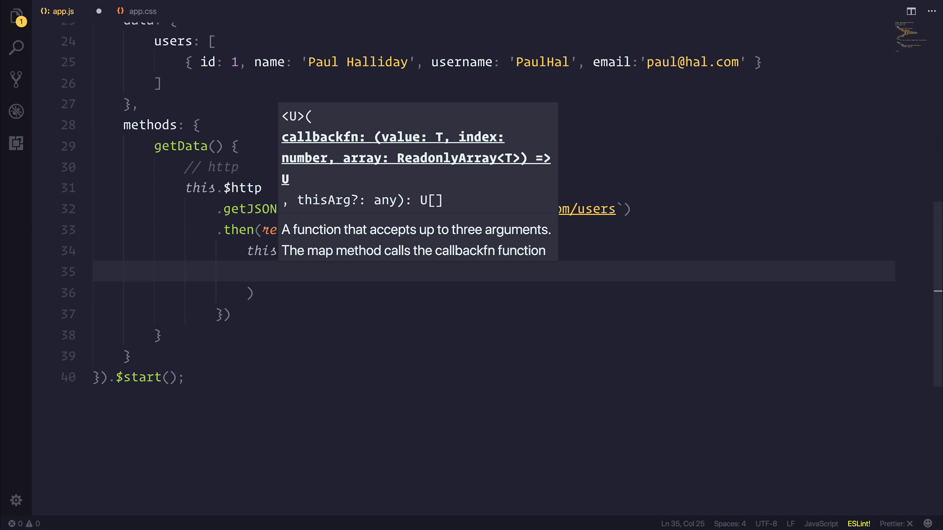
text(user => {)
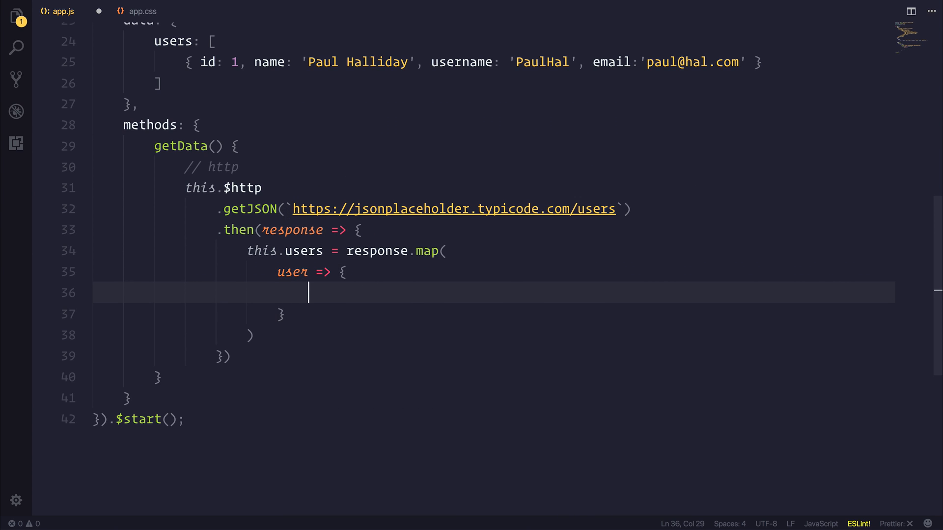
text(return {)
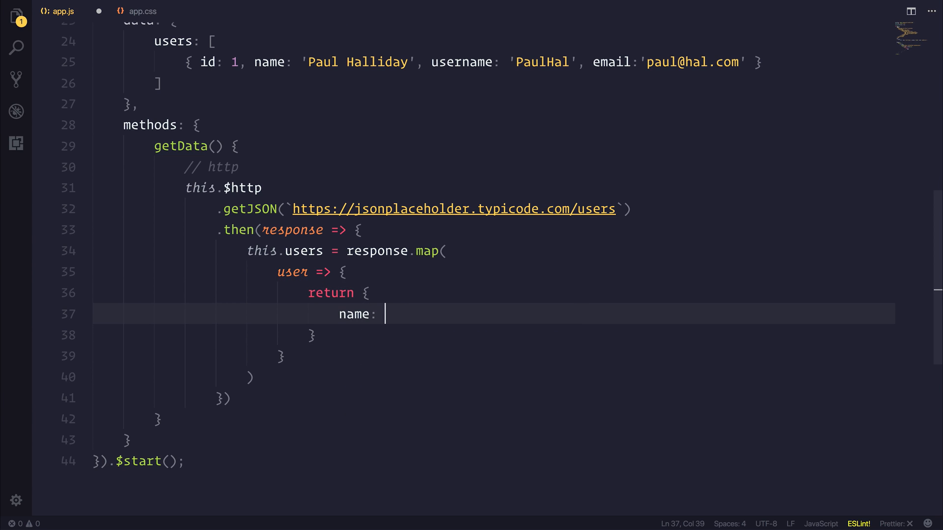
text(user.na)
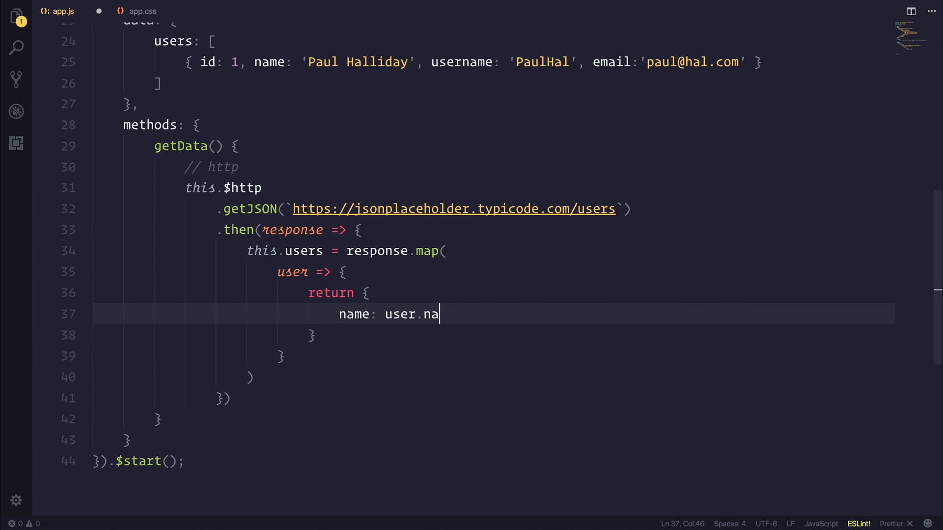
text(me,)
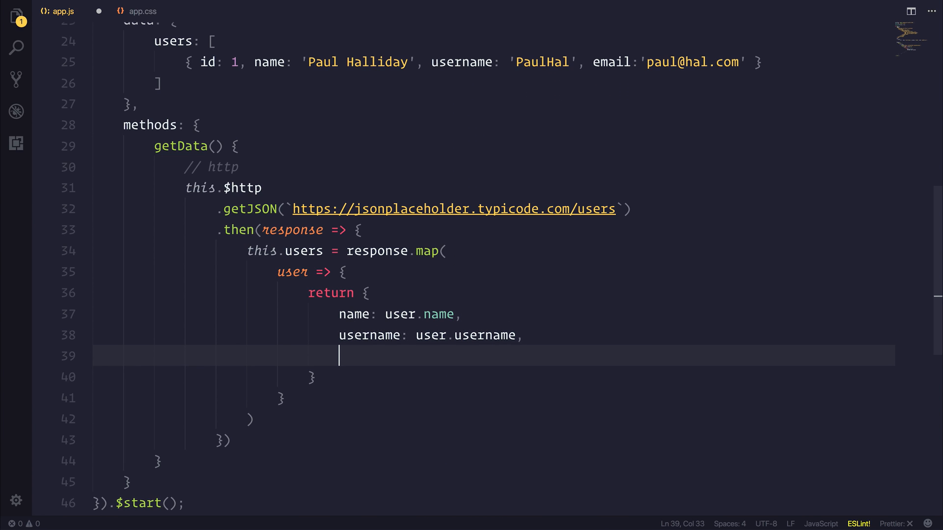
text(email:)
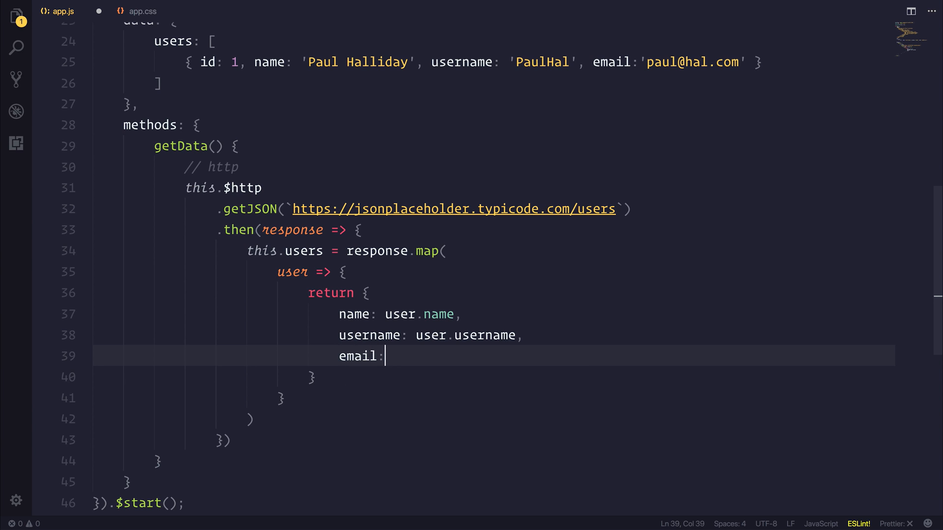
text(user.email;)
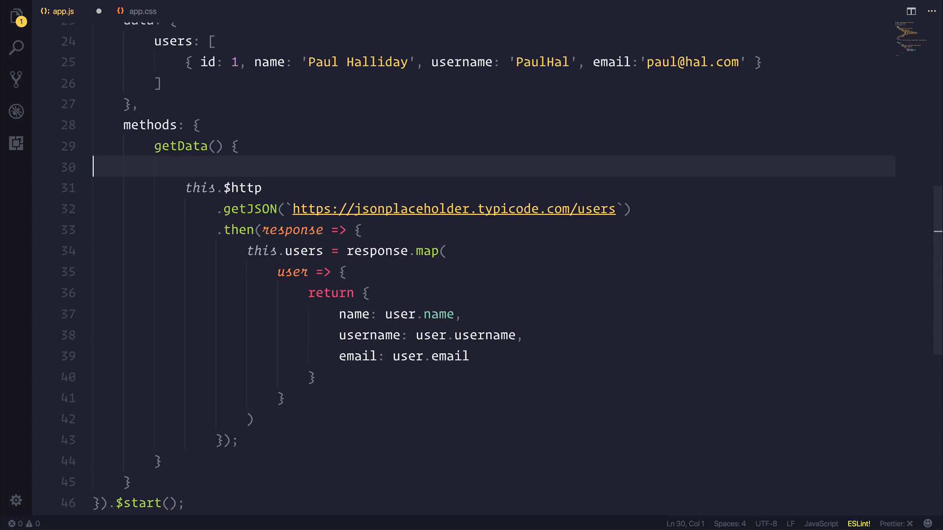
Delete the leftover comment line and add a created() hook calling this.getData()
key(Backspace)
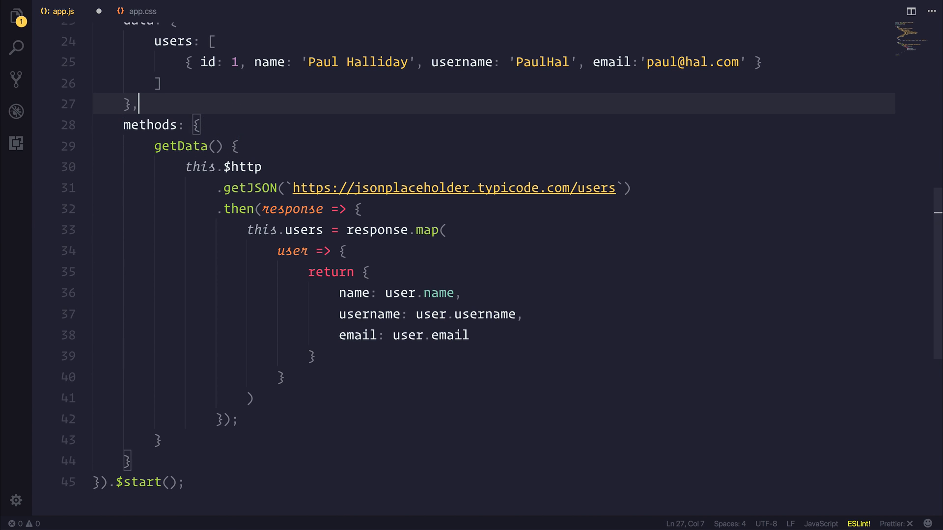
text(created() {)
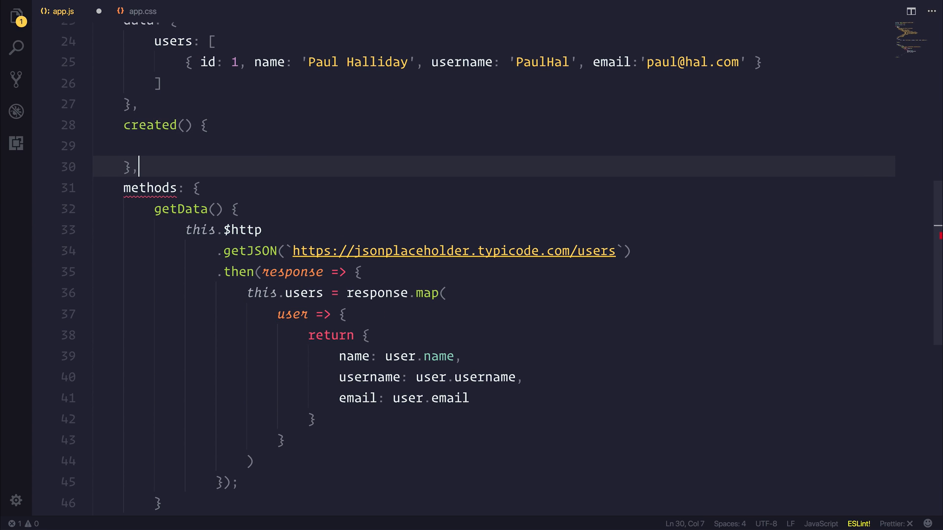
text(thi)
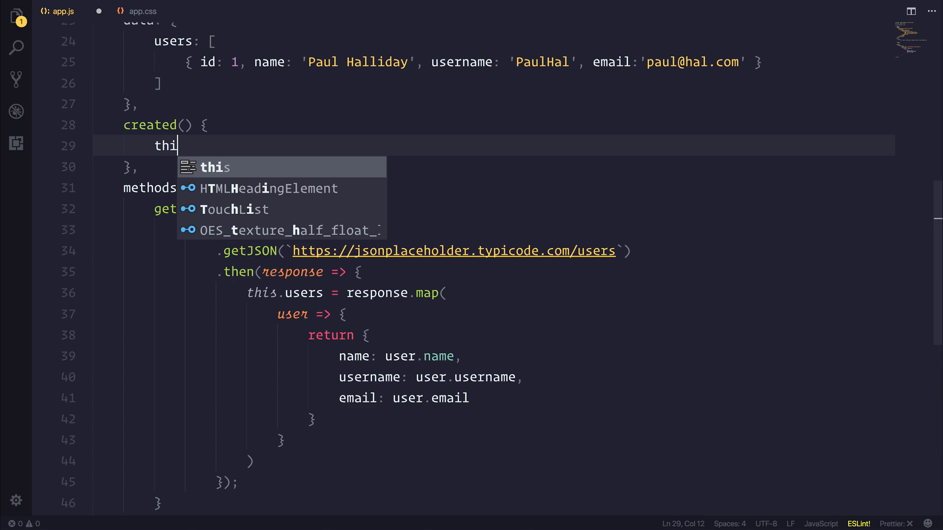
text(s.getData();)
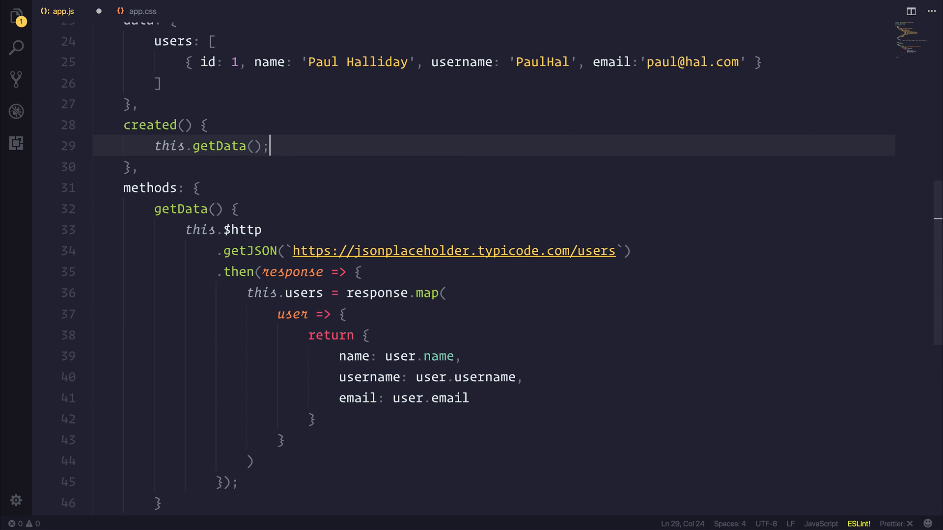
click(142, 11)
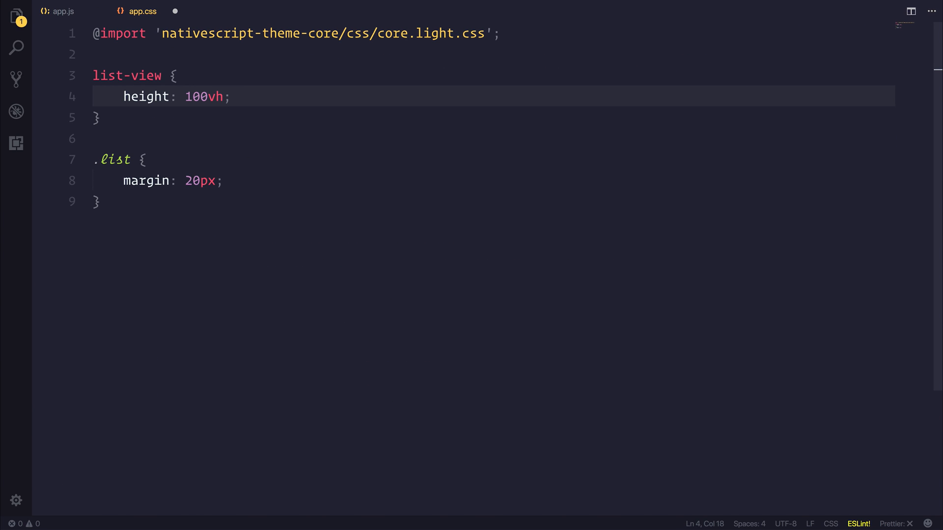
In app.css, set the list-view height to 100% and import core.dark.css instead of light
text(%)
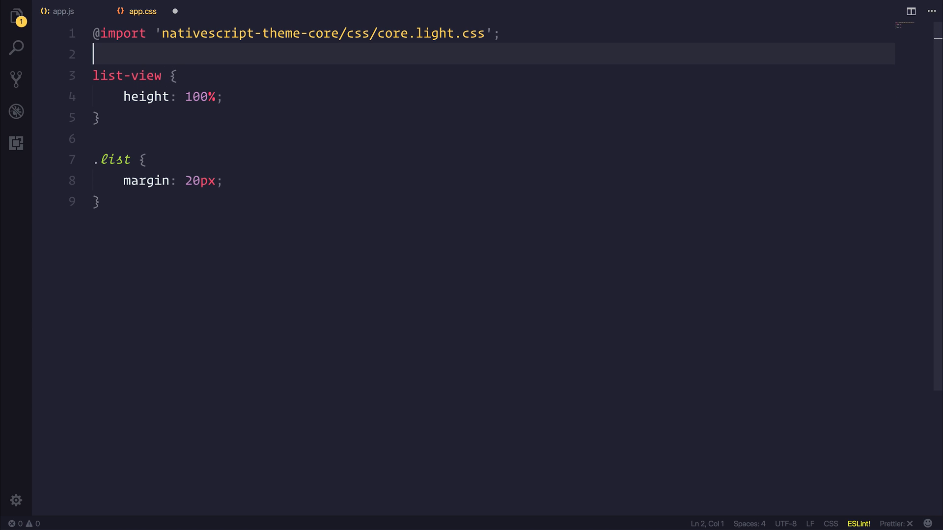
click(454, 33)
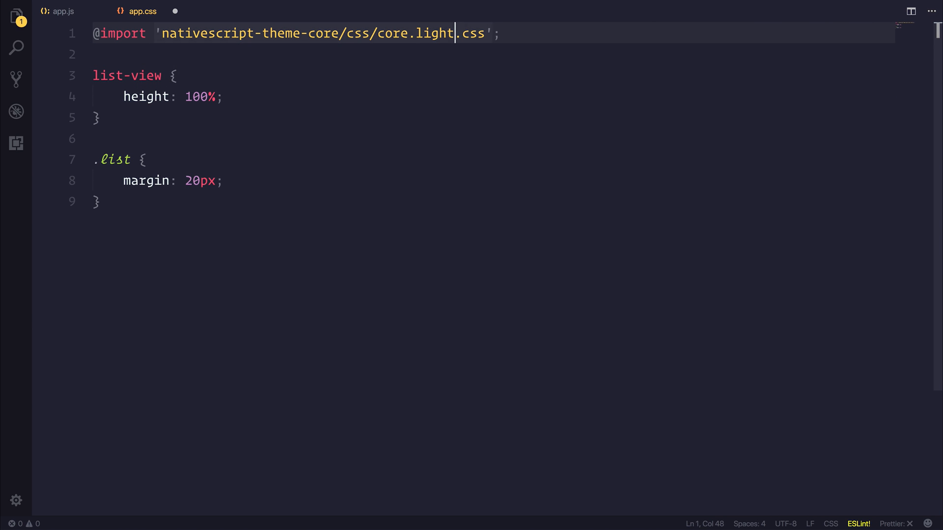
text(dark)
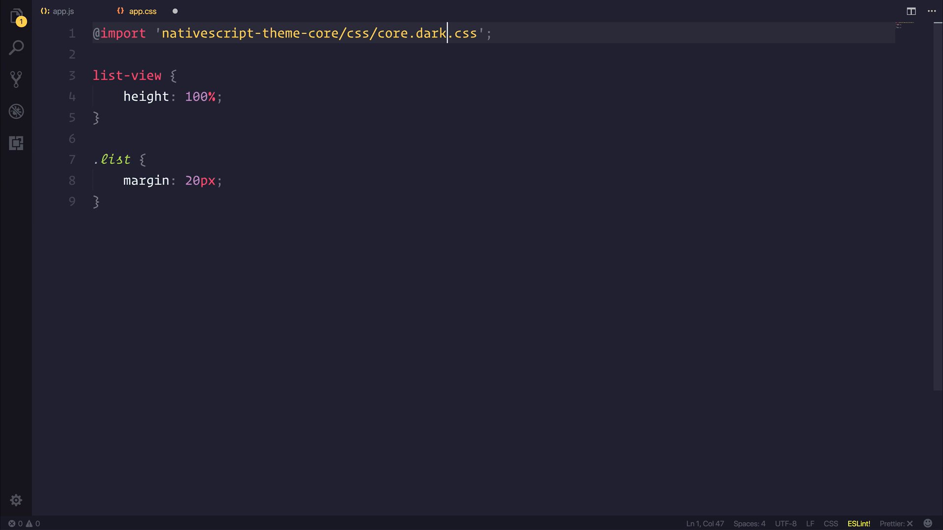
Back in app.js, start adding a class="actio..." attribute to the template
click(62, 11)
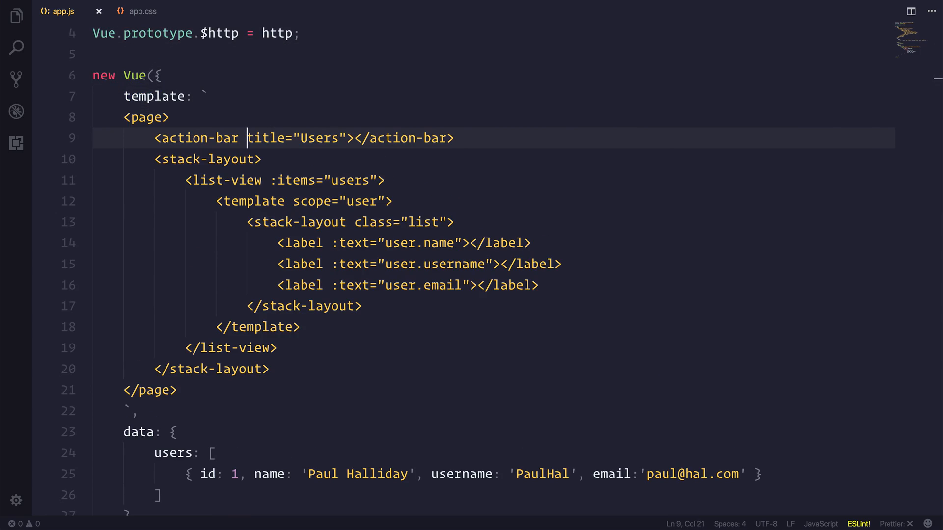
text(class="actio)
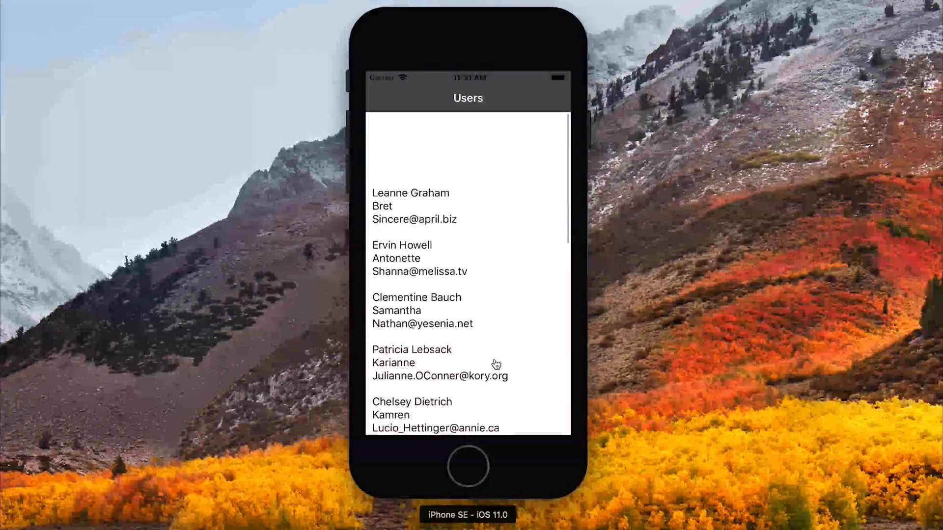
scroll(down, 3)
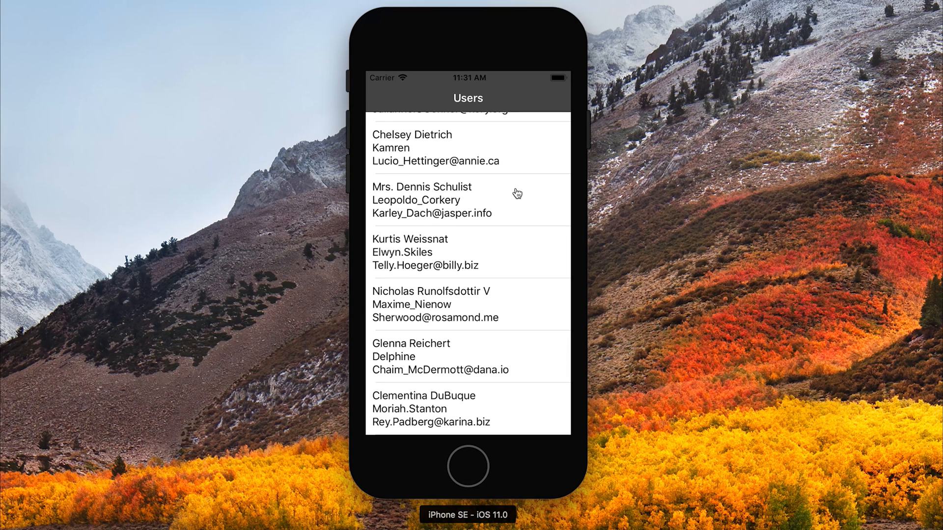